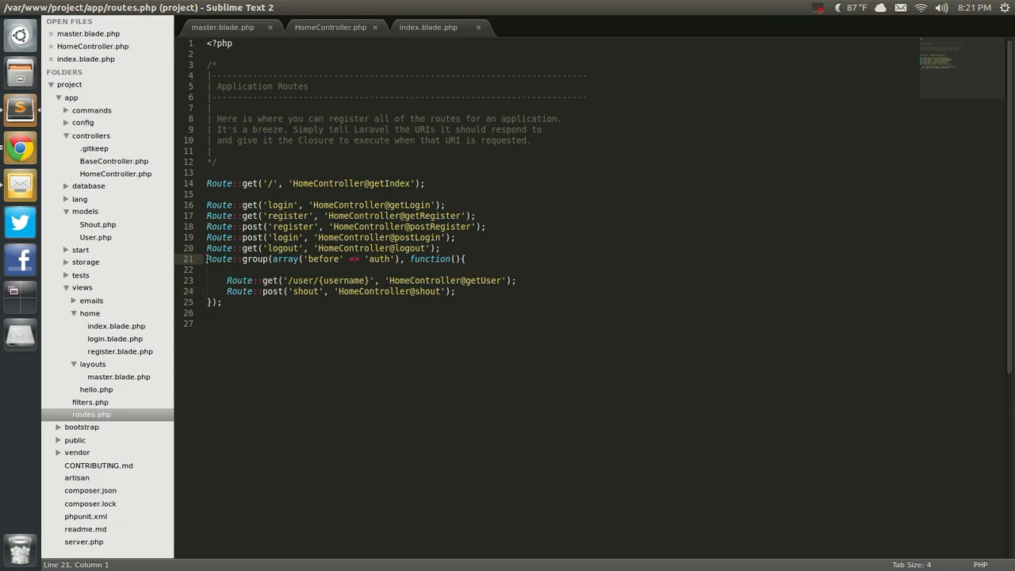
Highlight the auth-protected routes, then scroll through HomeController's action methods.
{"action": "double_click", "coordinate": [222, 258]}
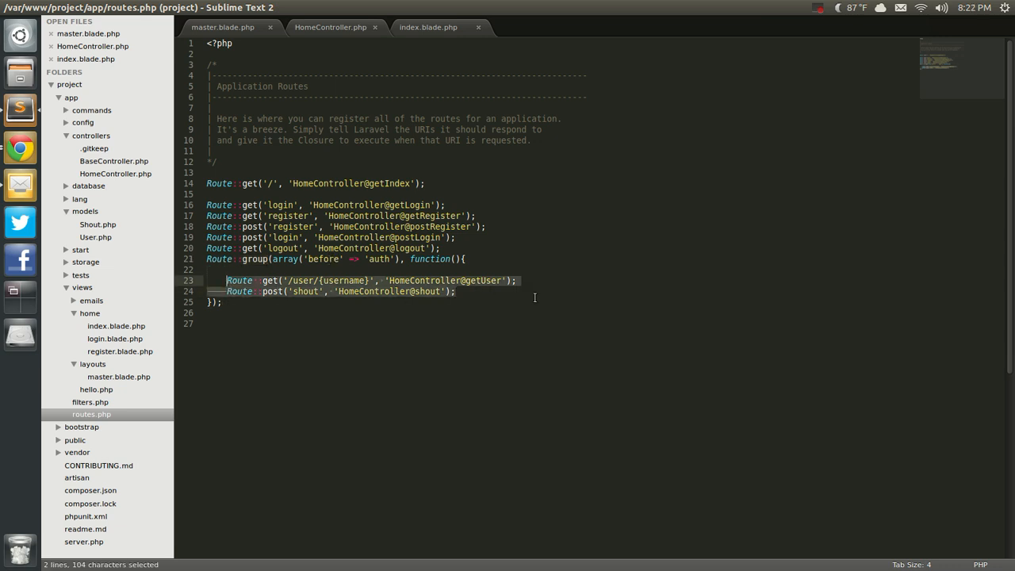
{"action": "left_click", "coordinate": [330, 27]}
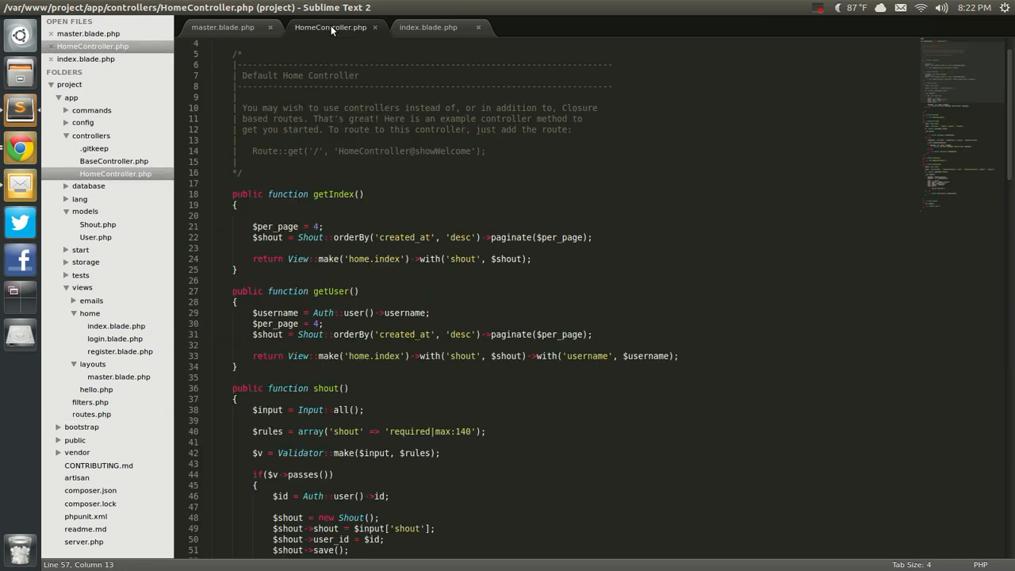
{"action": "mouse_move", "coordinate": [388, 193]}
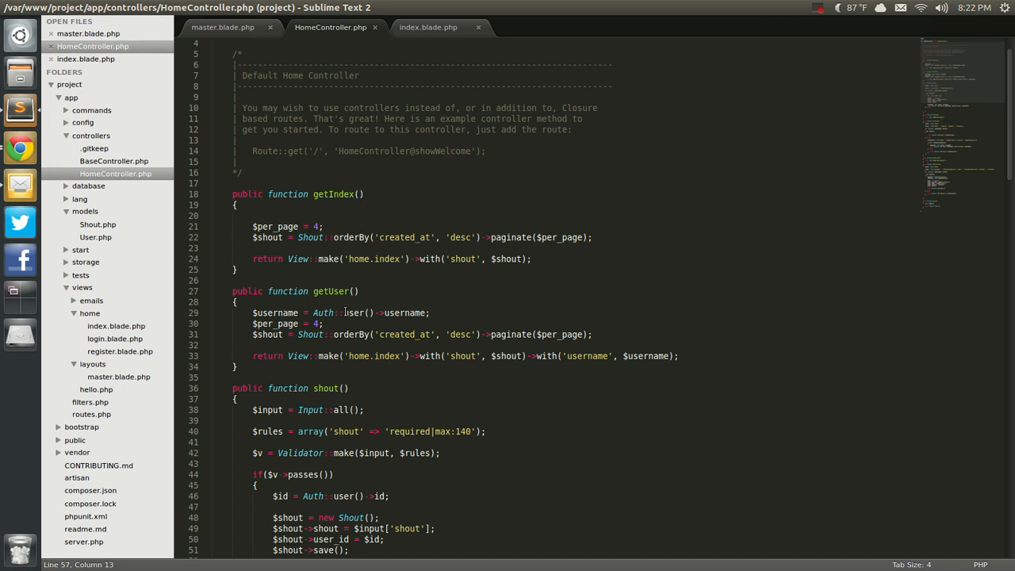
{"action": "scroll", "scroll_direction": "down", "scroll_amount": 3}
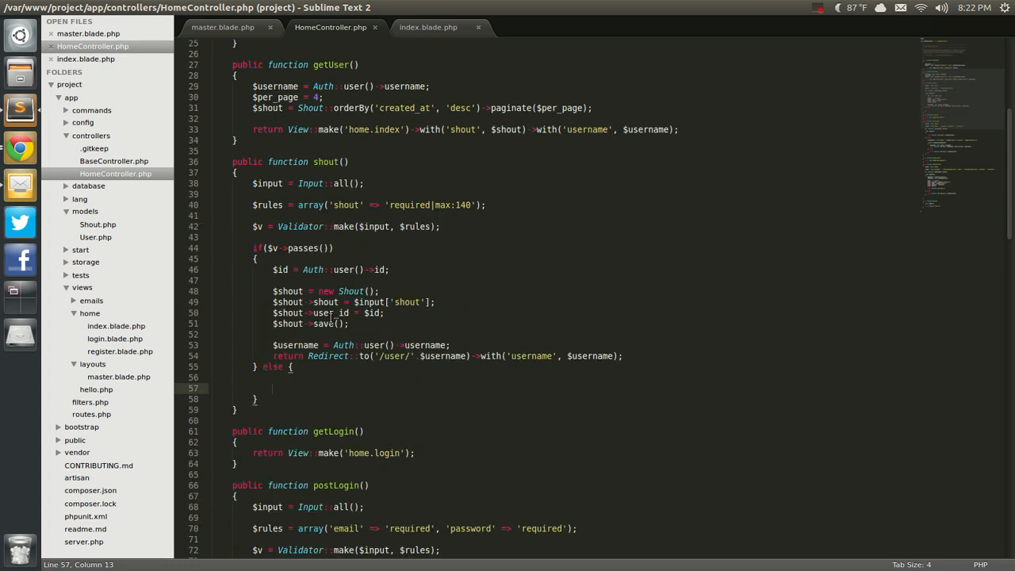
{"action": "scroll", "scroll_direction": "down", "scroll_amount": 3}
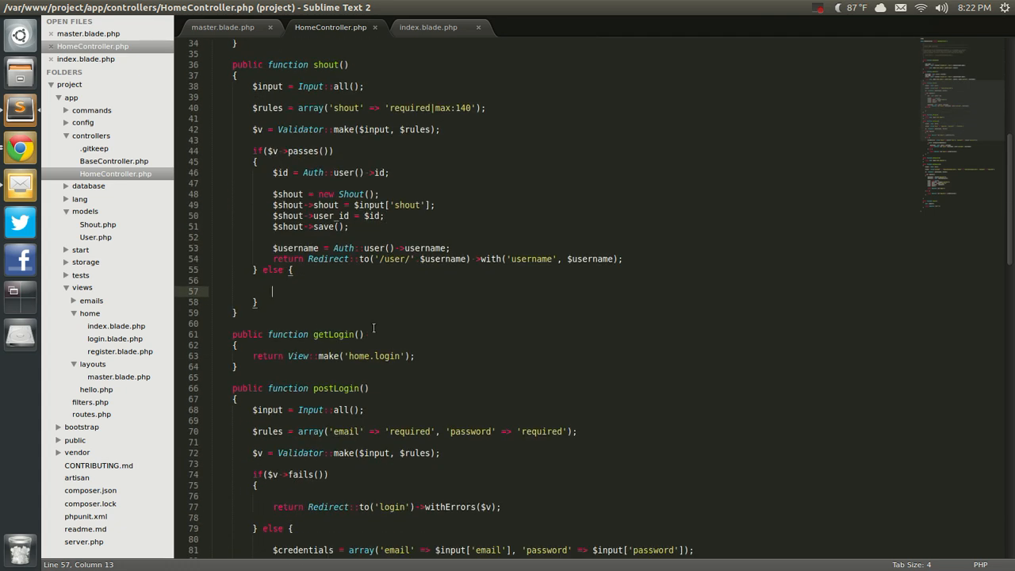
{"action": "scroll", "scroll_direction": "down", "scroll_amount": 3}
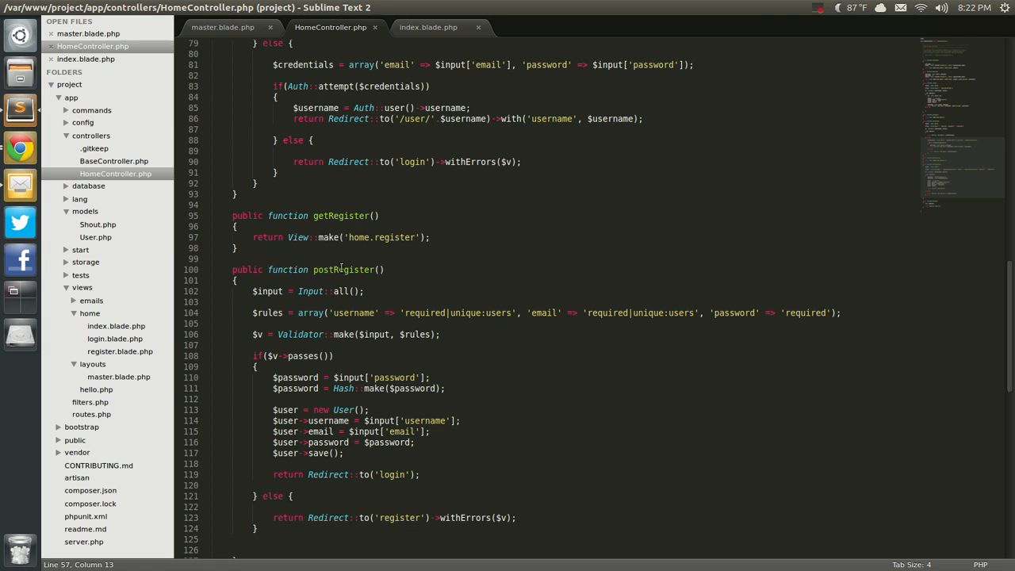
{"action": "scroll", "scroll_direction": "down", "scroll_amount": 3}
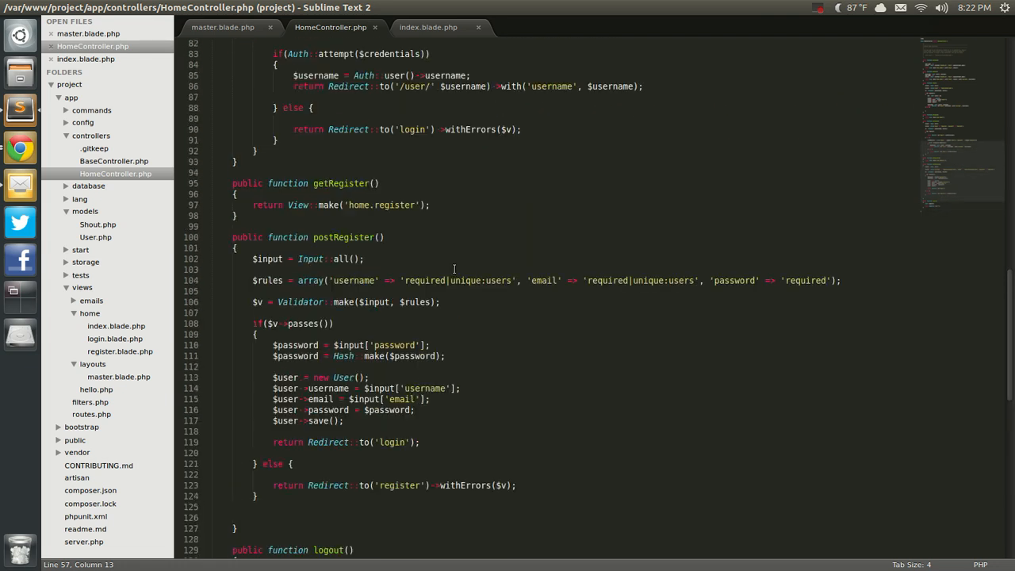
{"action": "scroll", "scroll_direction": "up", "scroll_amount": 3}
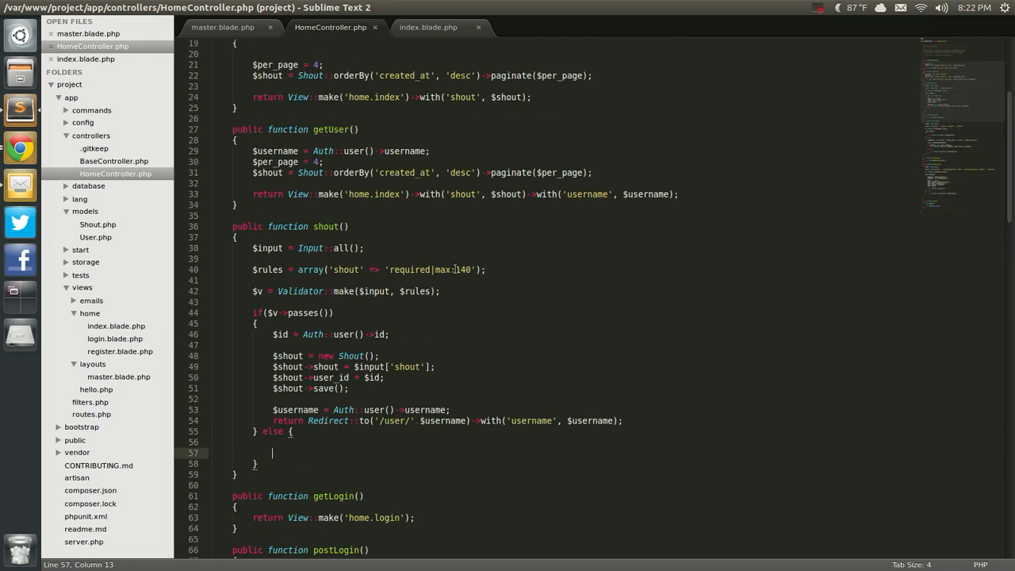
{"action": "scroll", "scroll_direction": "up", "scroll_amount": 3}
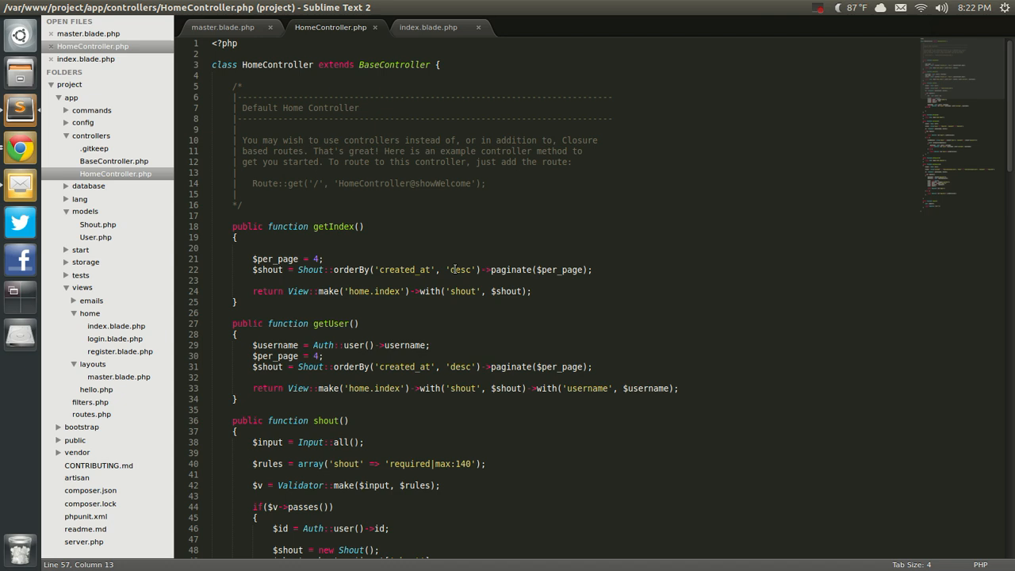
{"action": "mouse_move", "coordinate": [485, 255]}
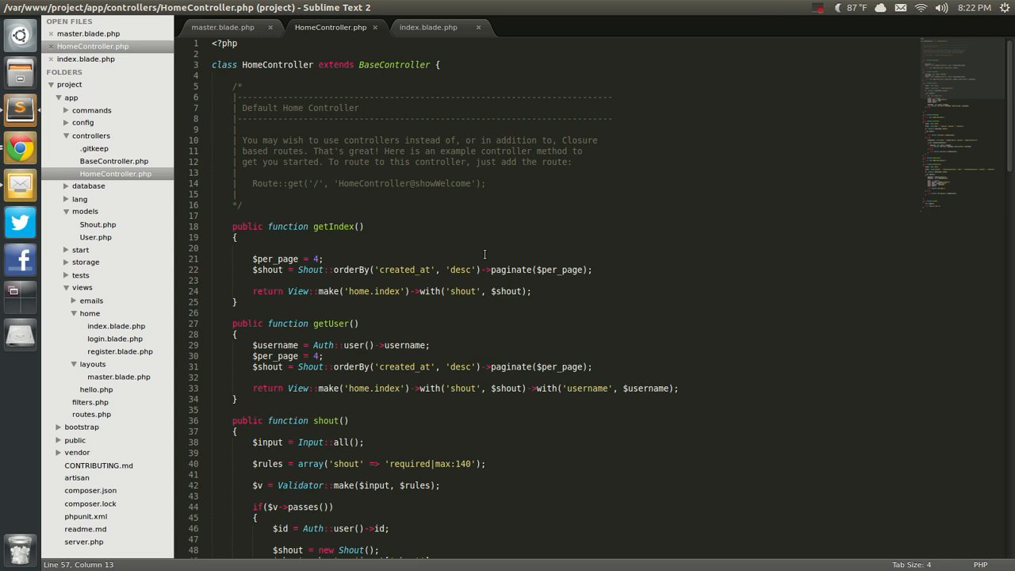
Highlight the getIndex function name and scroll further through the controller.
{"action": "double_click", "coordinate": [330, 226]}
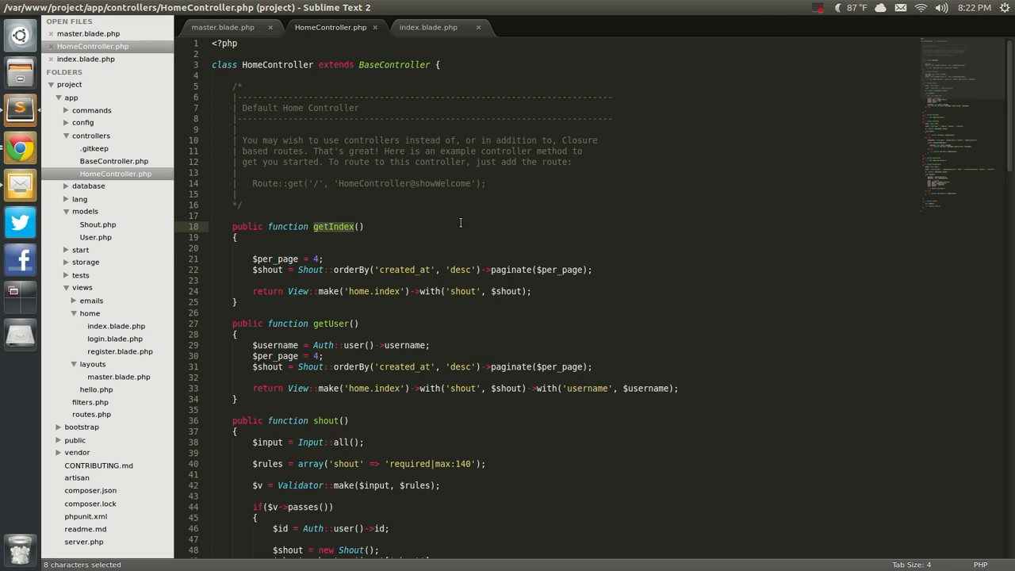
{"action": "scroll", "scroll_direction": "down", "scroll_amount": 3}
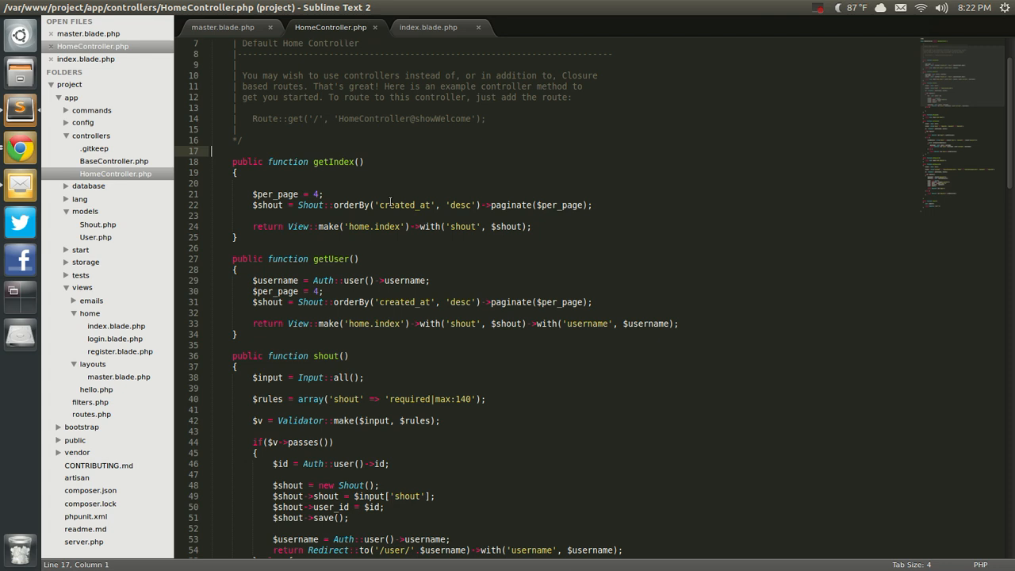
{"action": "scroll", "scroll_direction": "down", "scroll_amount": 3}
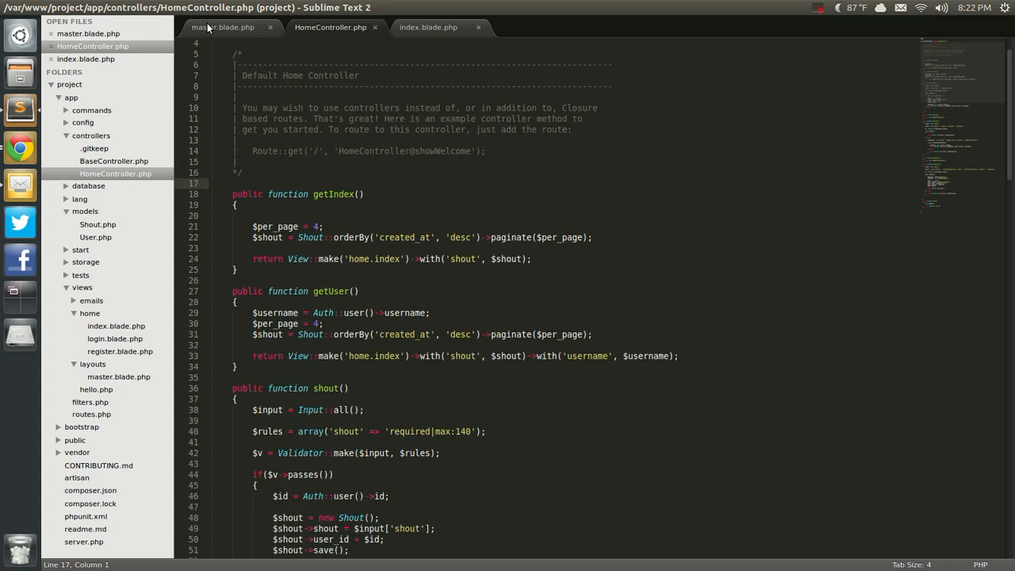
Show master.blade.php and scroll to its nav links and Auth::user() block.
{"action": "left_click", "coordinate": [223, 27]}
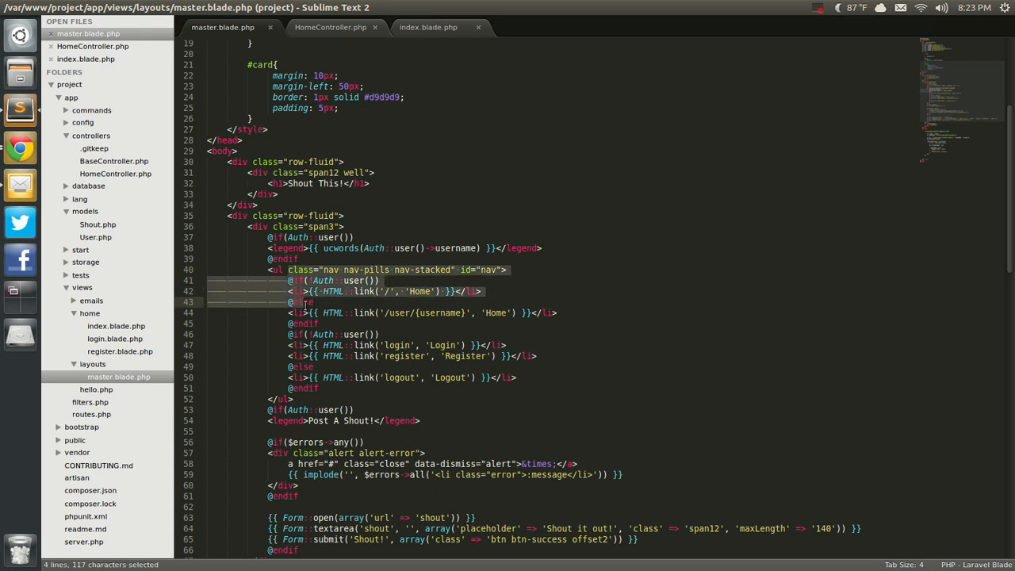
{"action": "scroll", "scroll_direction": "down", "scroll_amount": 3}
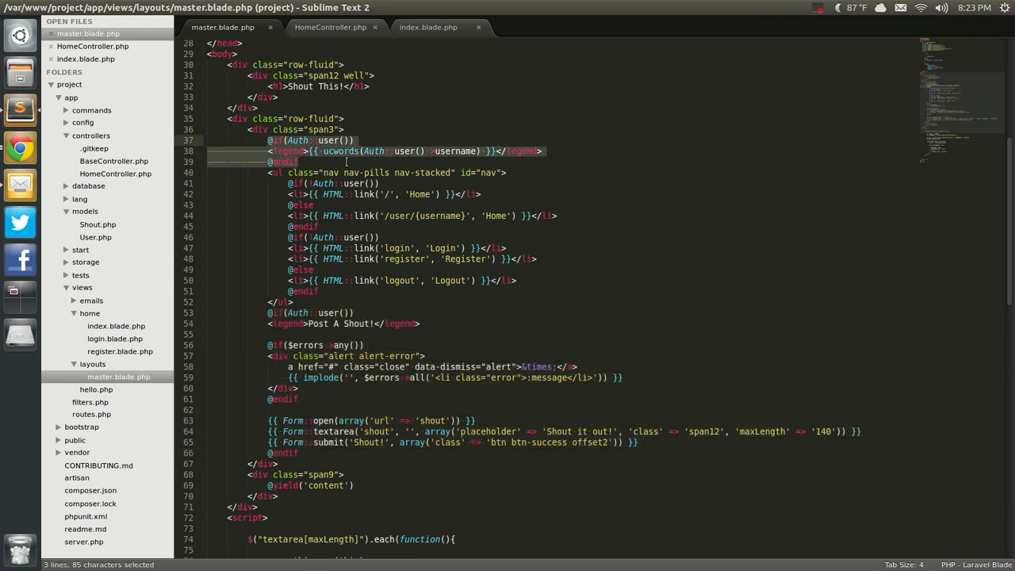
Switch to Chrome to view project.dev page 2 with shouts and pagination.
{"action": "left_click", "coordinate": [20, 148]}
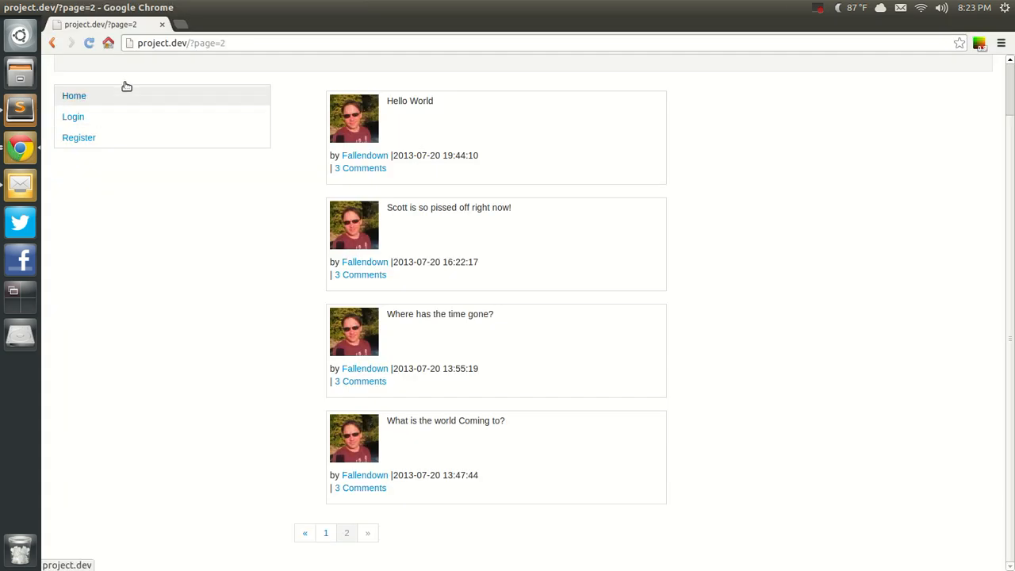
{"action": "mouse_move", "coordinate": [247, 328]}
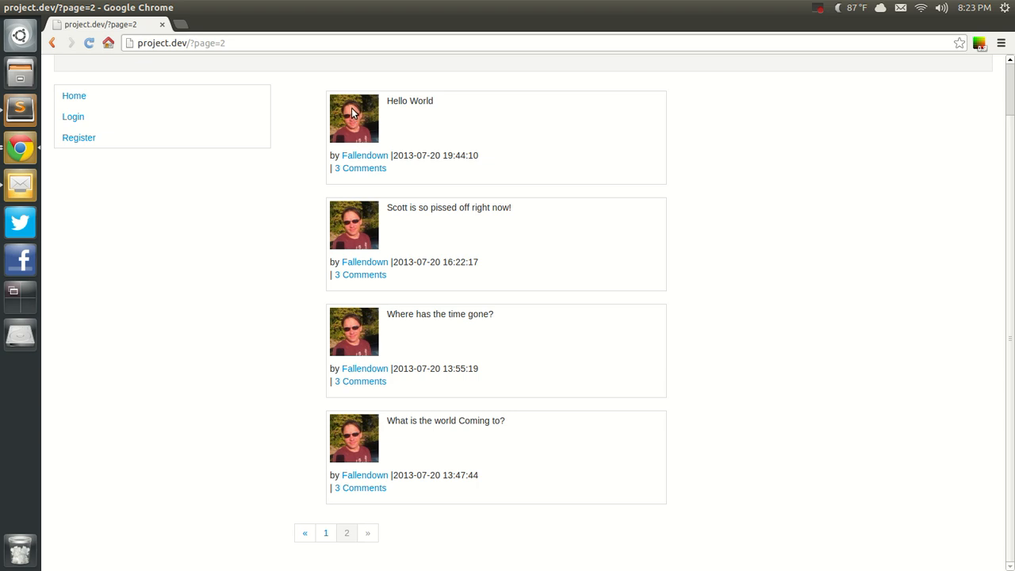
{"action": "mouse_move", "coordinate": [19, 147]}
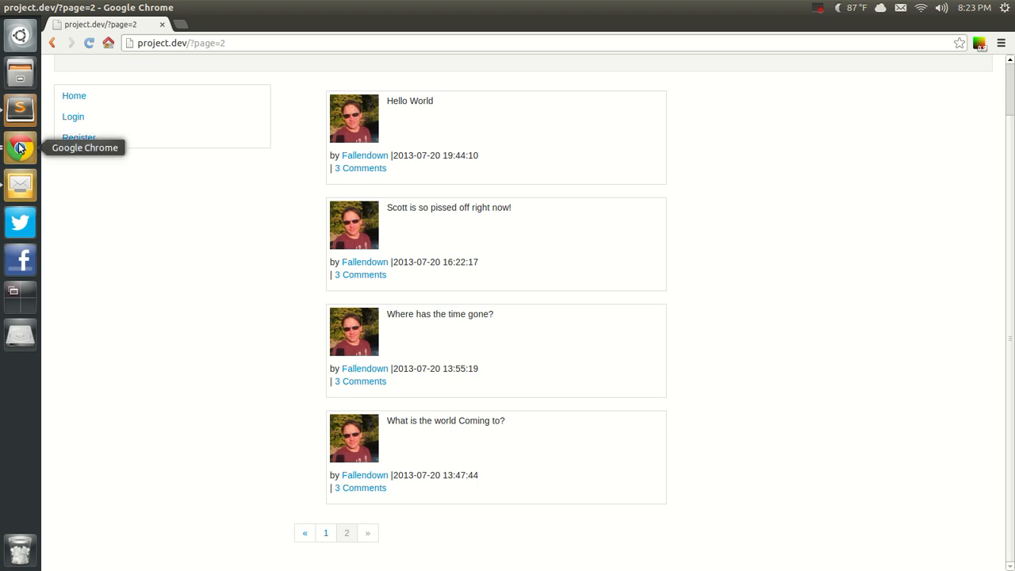
Show index.blade.php and highlight the user relation and the $grav avatar variable.
{"action": "left_click", "coordinate": [19, 110]}
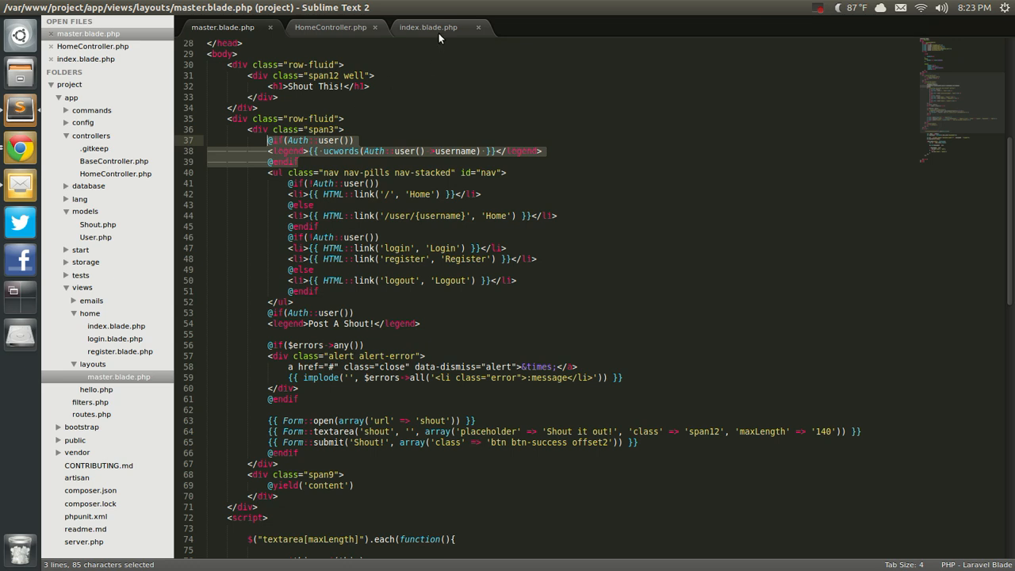
{"action": "left_click", "coordinate": [428, 27]}
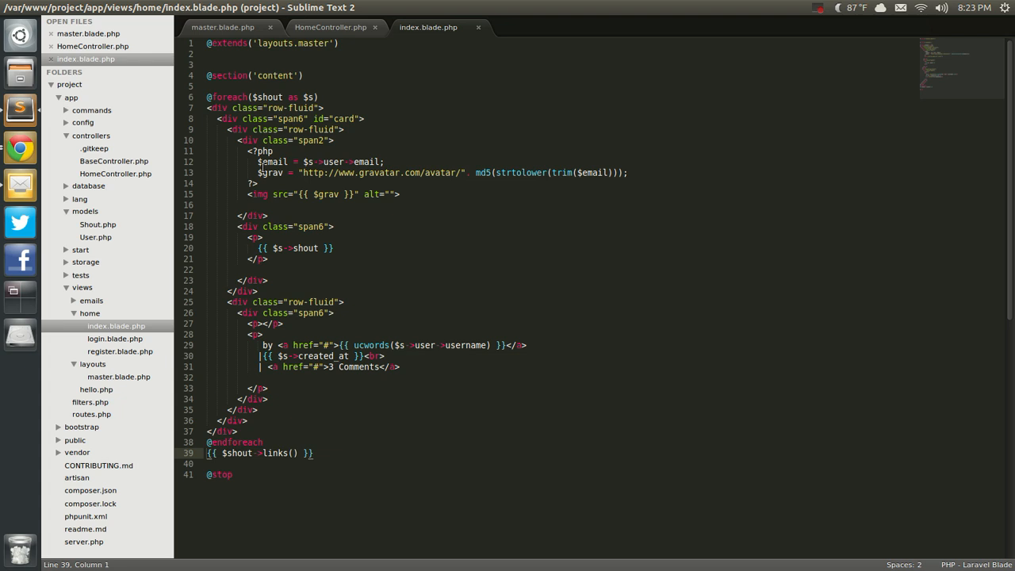
{"action": "left_click_drag", "start_coordinate": [247, 150], "coordinate": [630, 172]}
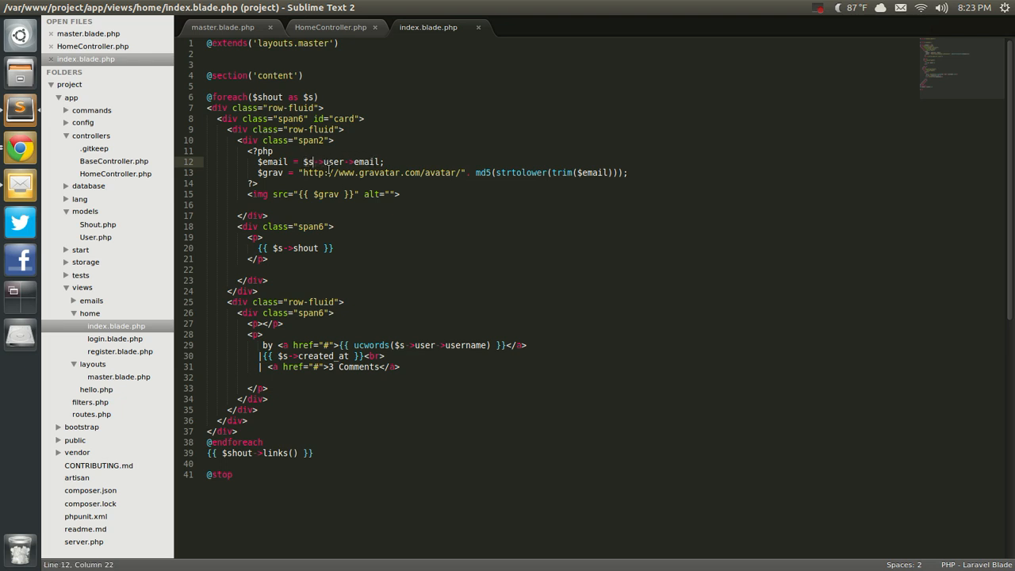
{"action": "double_click", "coordinate": [333, 162]}
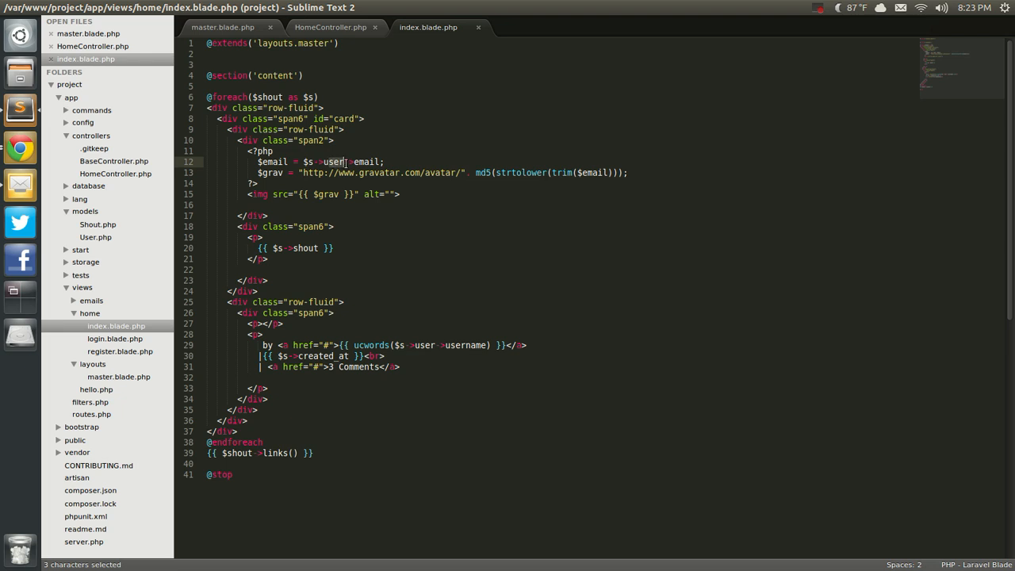
{"action": "double_click", "coordinate": [424, 345]}
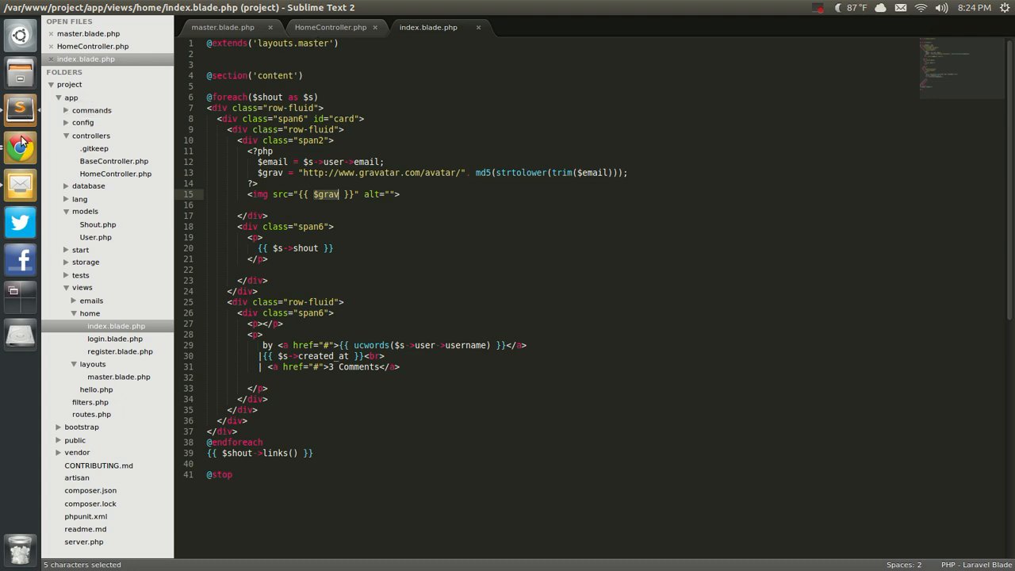
Open the Shout This! registration page and enter the username 'neurotica'.
{"action": "left_click", "coordinate": [19, 147]}
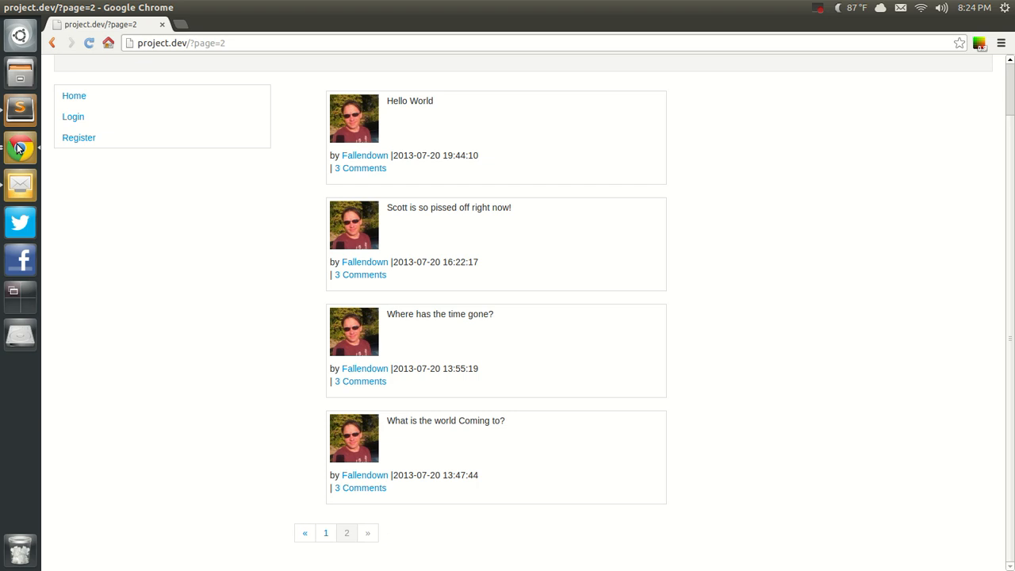
{"action": "left_click", "coordinate": [78, 137]}
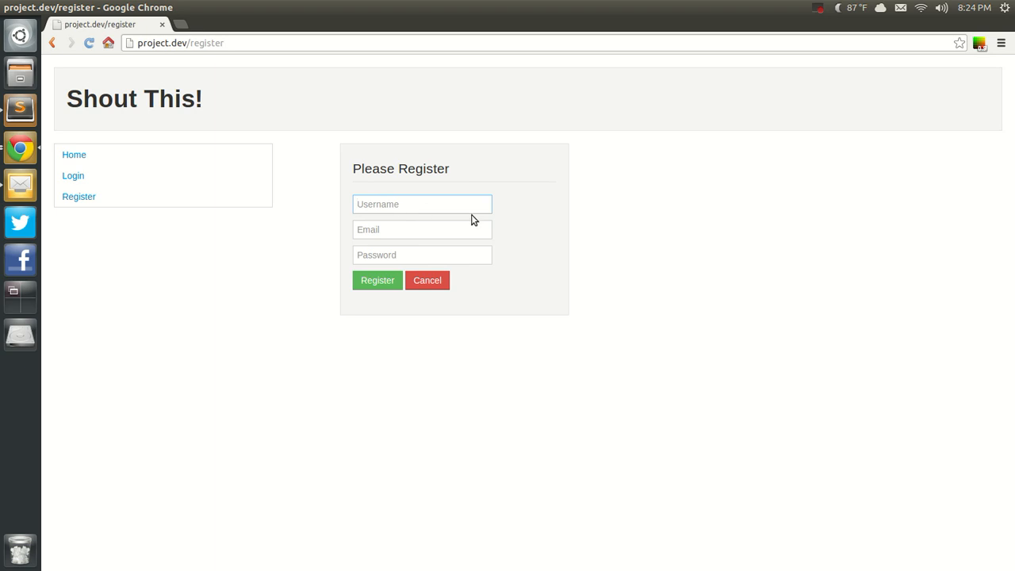
{"action": "left_click", "coordinate": [422, 204]}
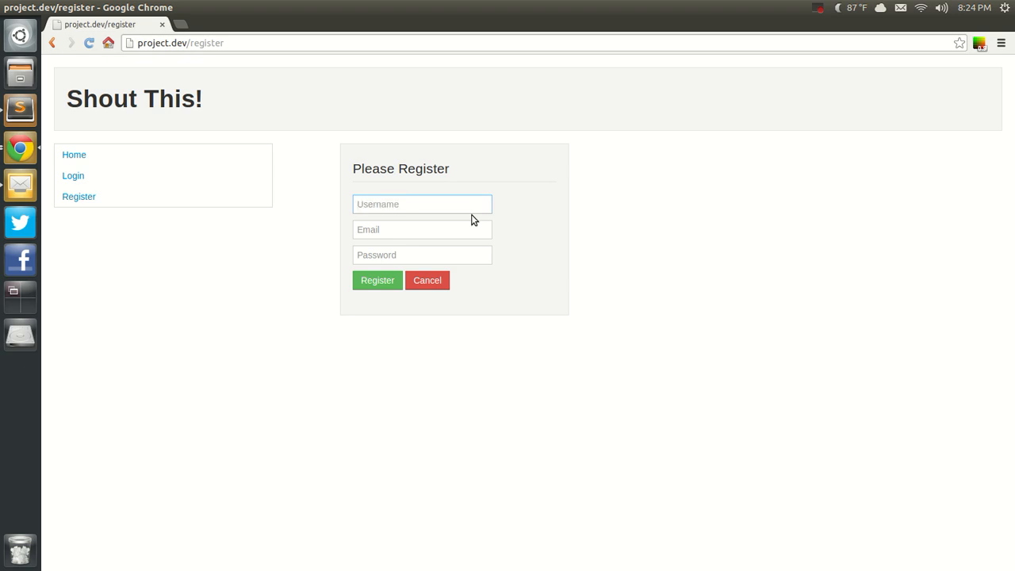
{"action": "left_click", "coordinate": [422, 204]}
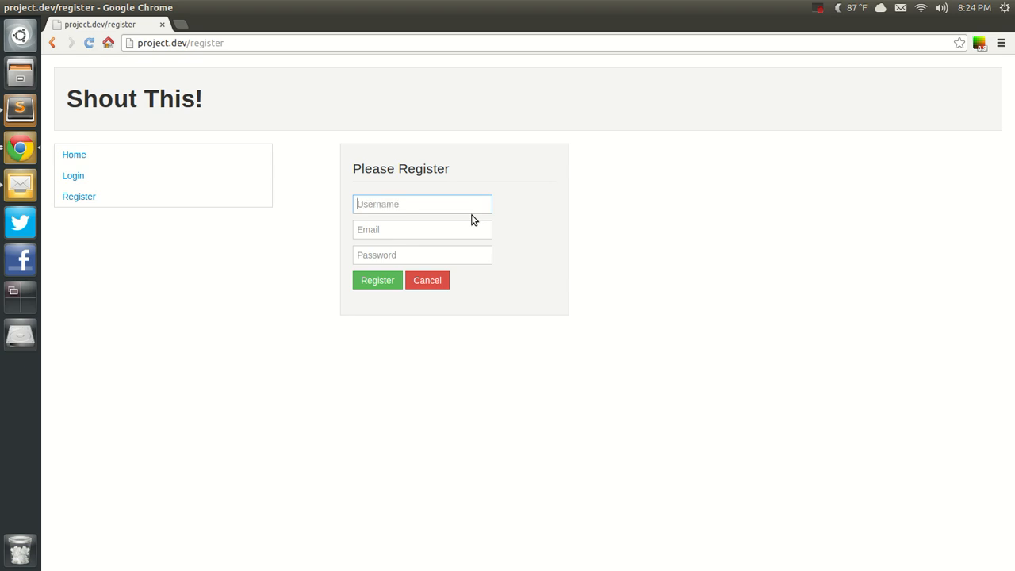
{"action": "type", "text": "N"}
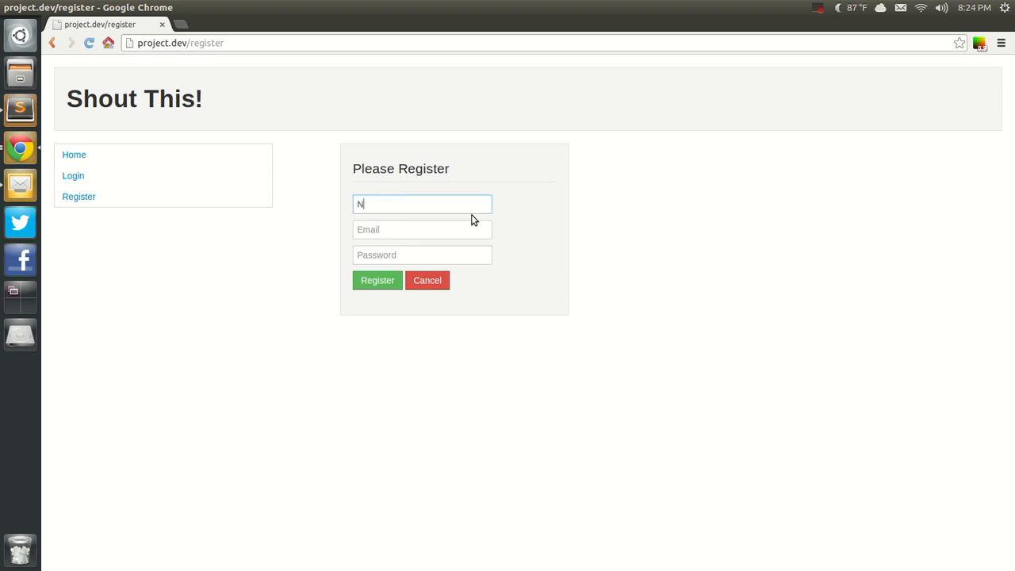
{"action": "type", "text": "eurotic"}
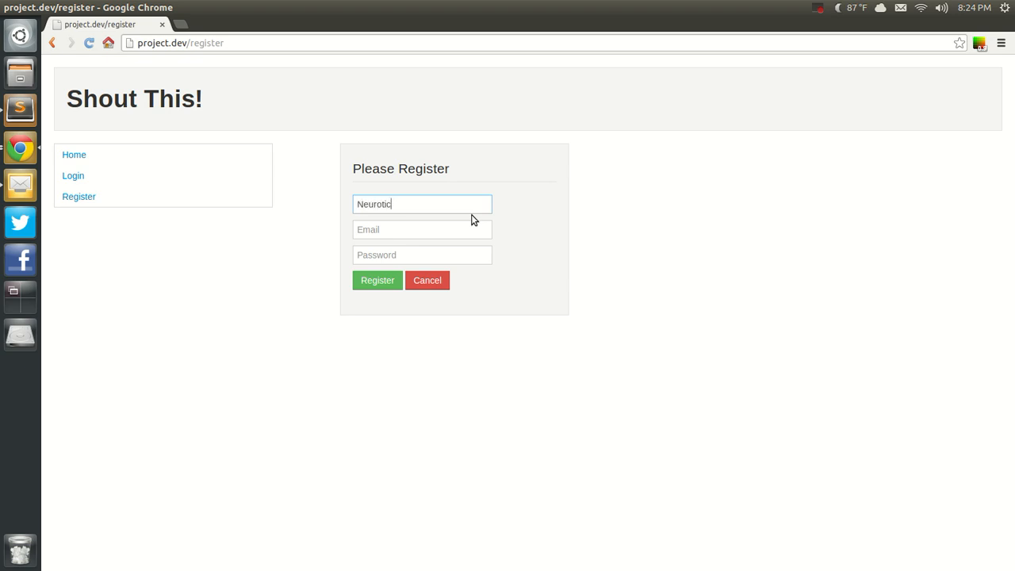
{"action": "type", "text": "a"}
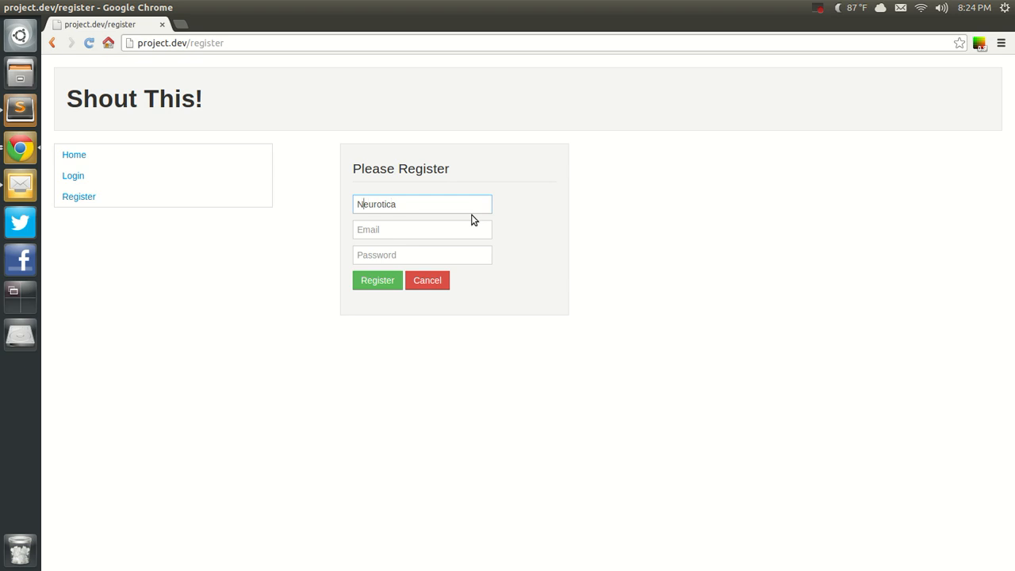
{"action": "type", "text": "neurotica"}
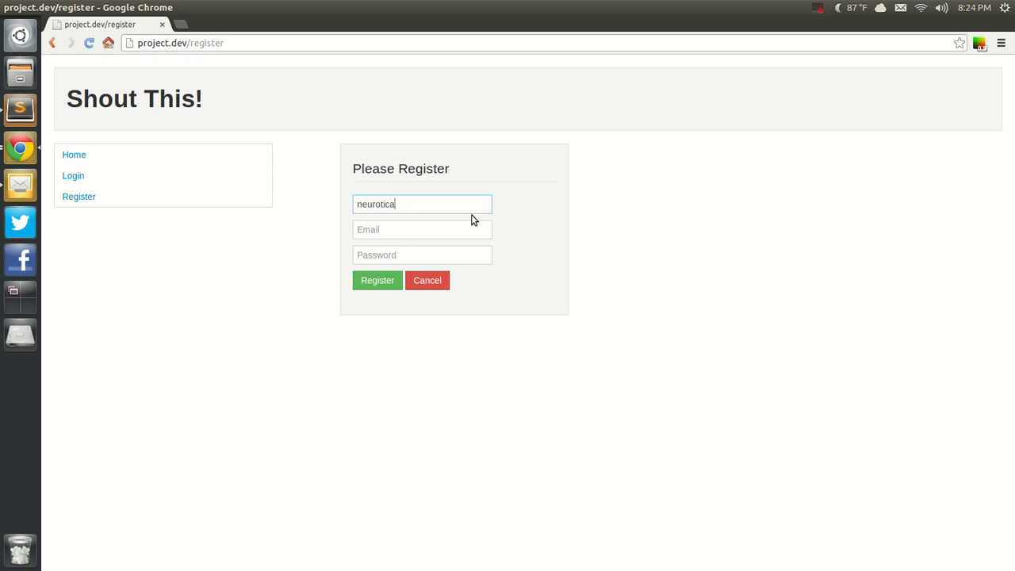
Enter the email 'you@you' and a password, then submit the registration.
{"action": "left_click", "coordinate": [422, 229]}
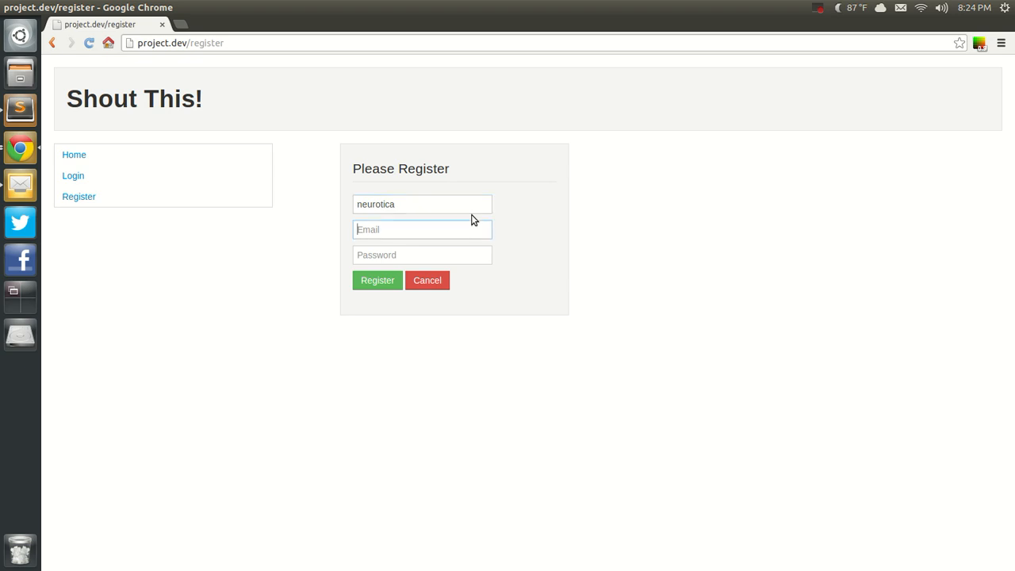
{"action": "type", "text": "you@you.com"}
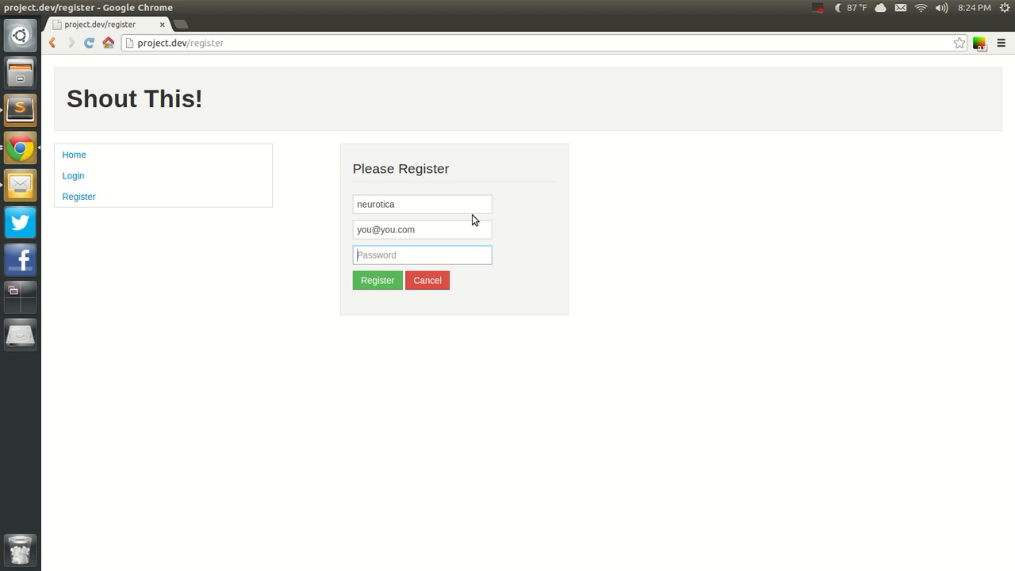
{"action": "type", "text": "••••"}
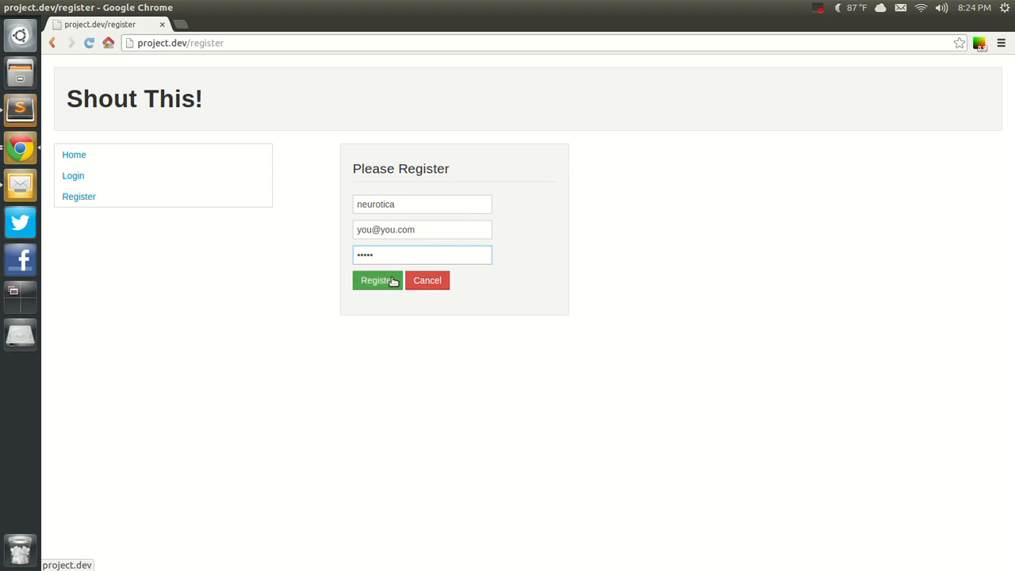
{"action": "left_click", "coordinate": [377, 280]}
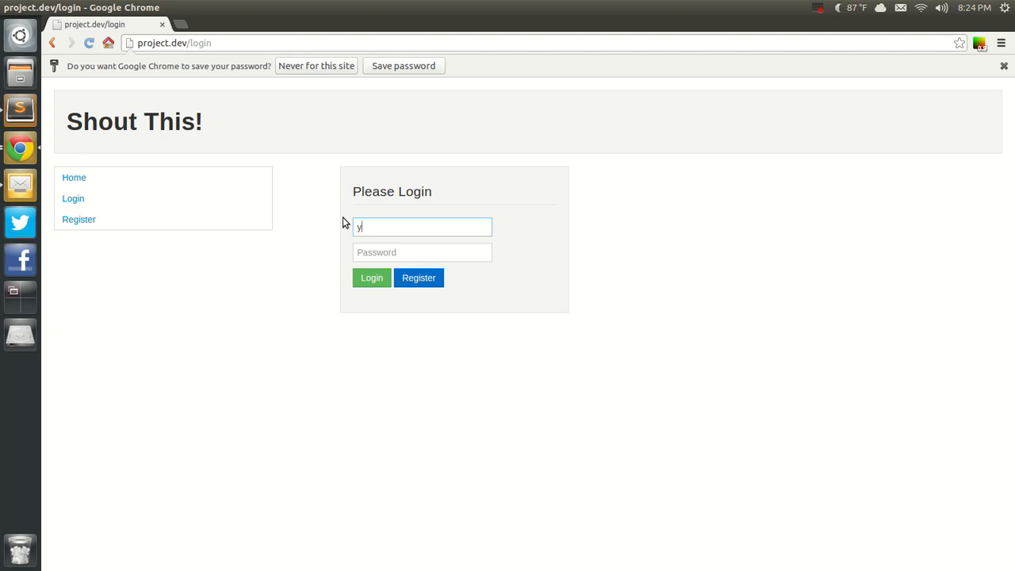
{"action": "type", "text": "ou@"}
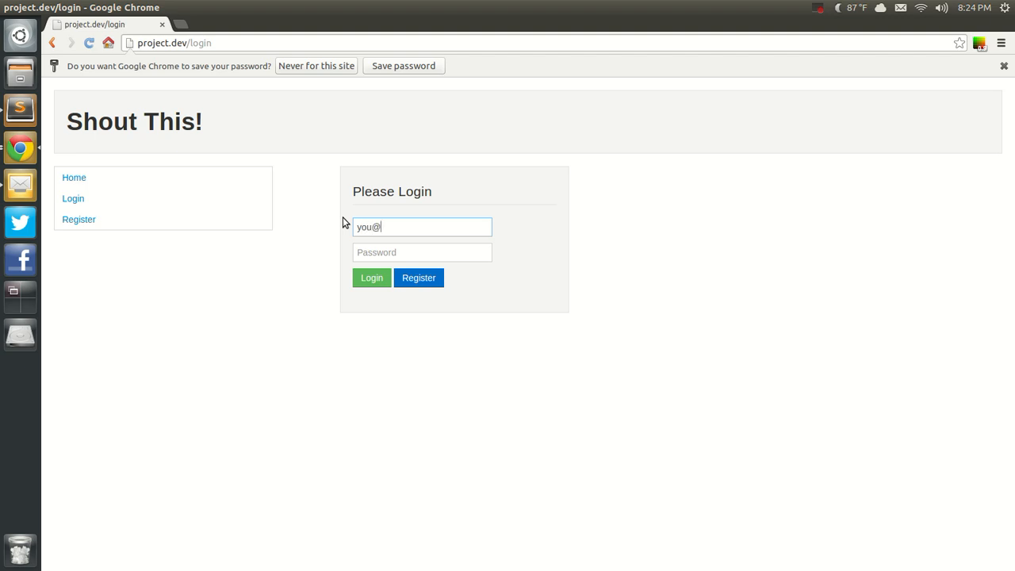
{"action": "type", "text": "you.com"}
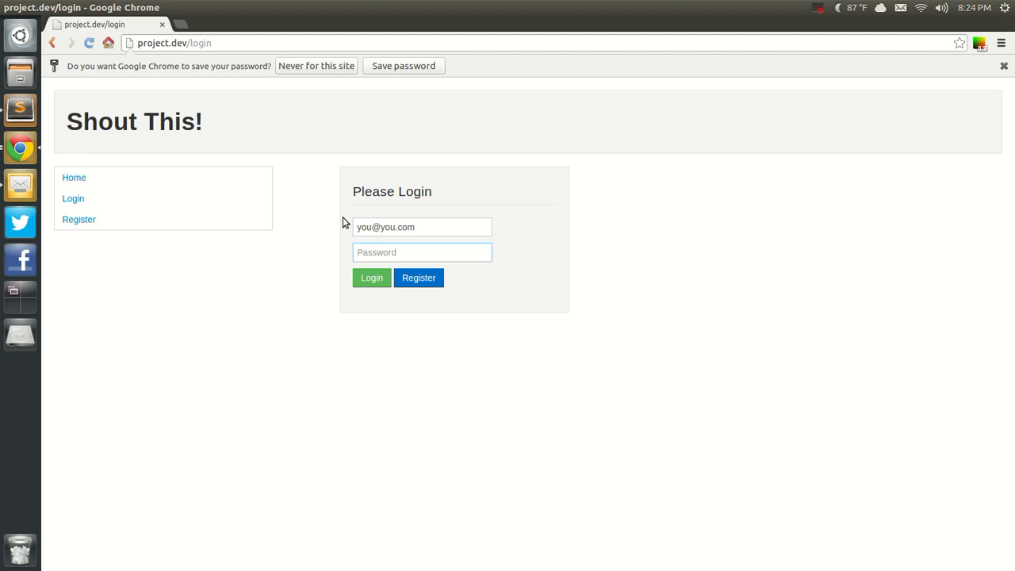
{"action": "type", "text": "•••••"}
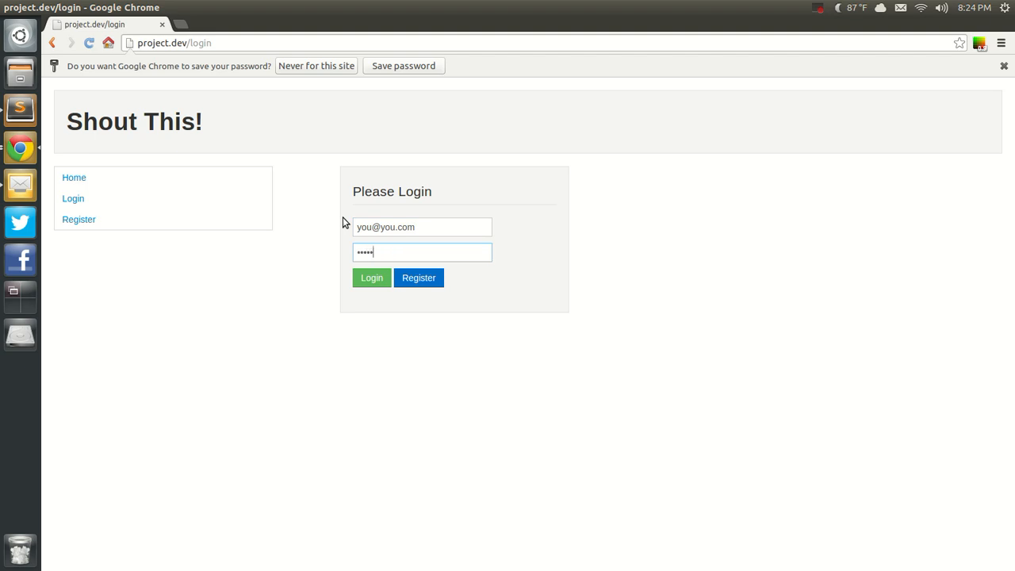
{"action": "left_click", "coordinate": [371, 278]}
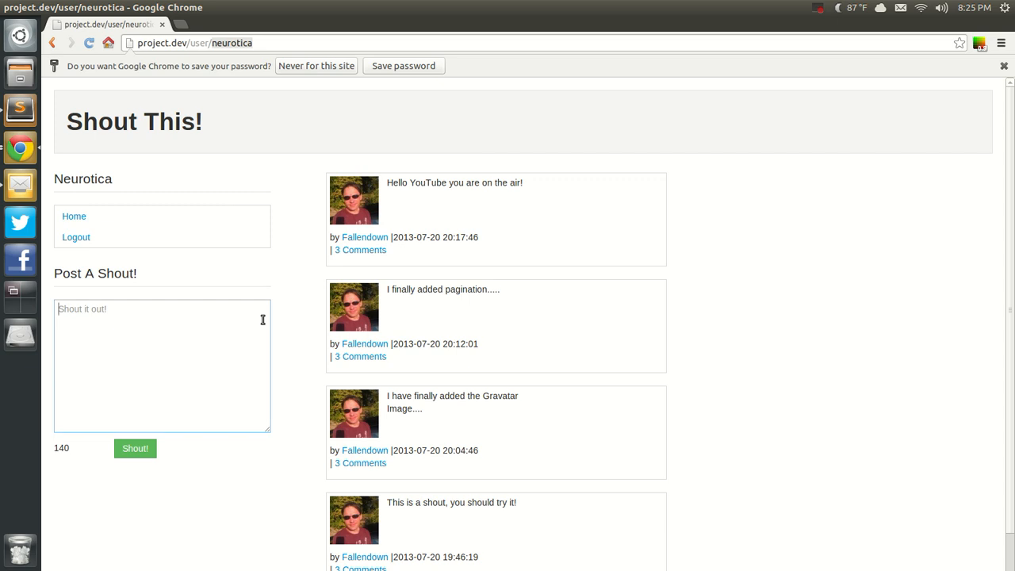
Post the shout 'This is pretty cool!' and highlight its posting time.
{"action": "type", "text": "This is"}
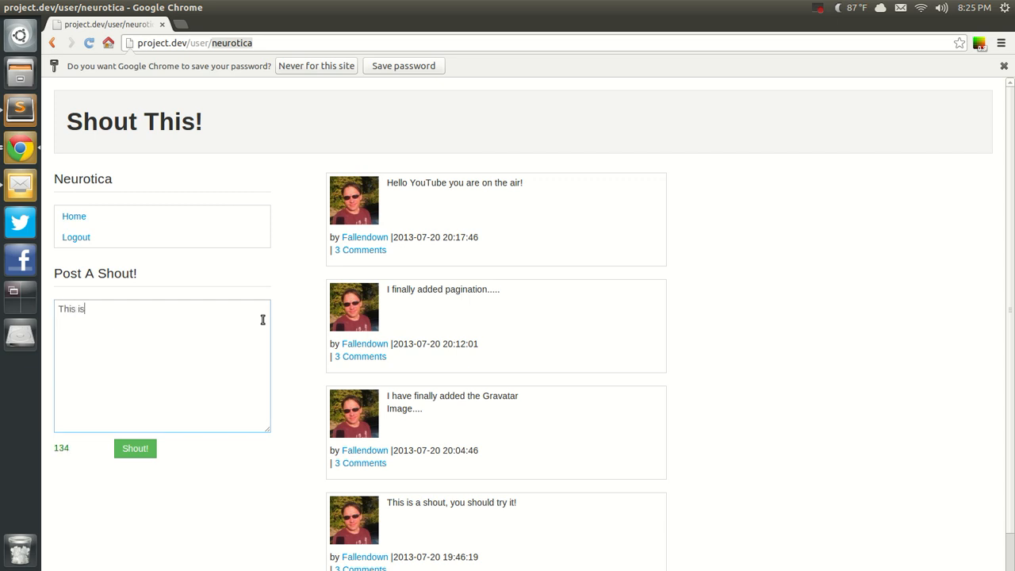
{"action": "type", "text": "pretty"}
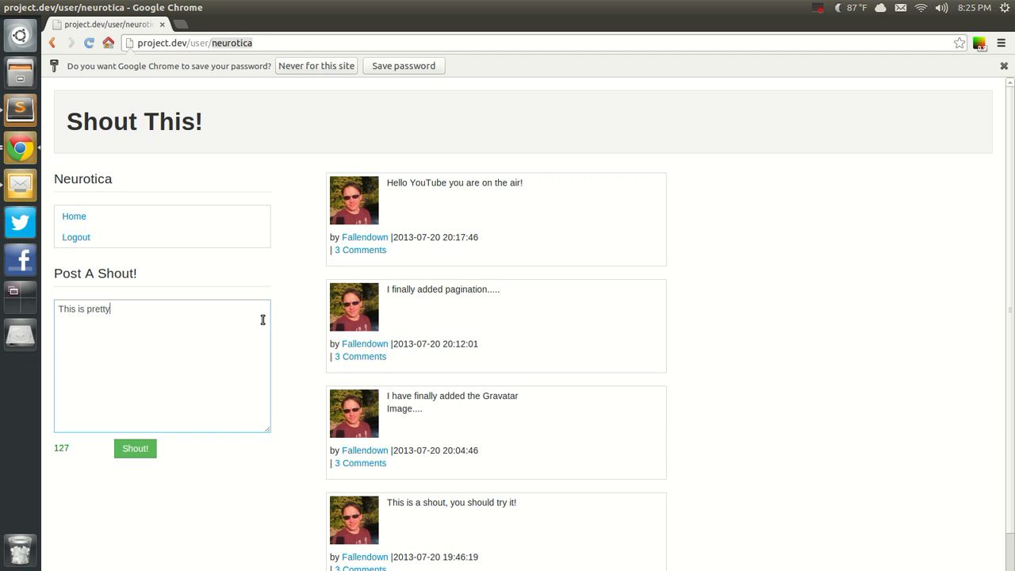
{"action": "type", "text": "cool"}
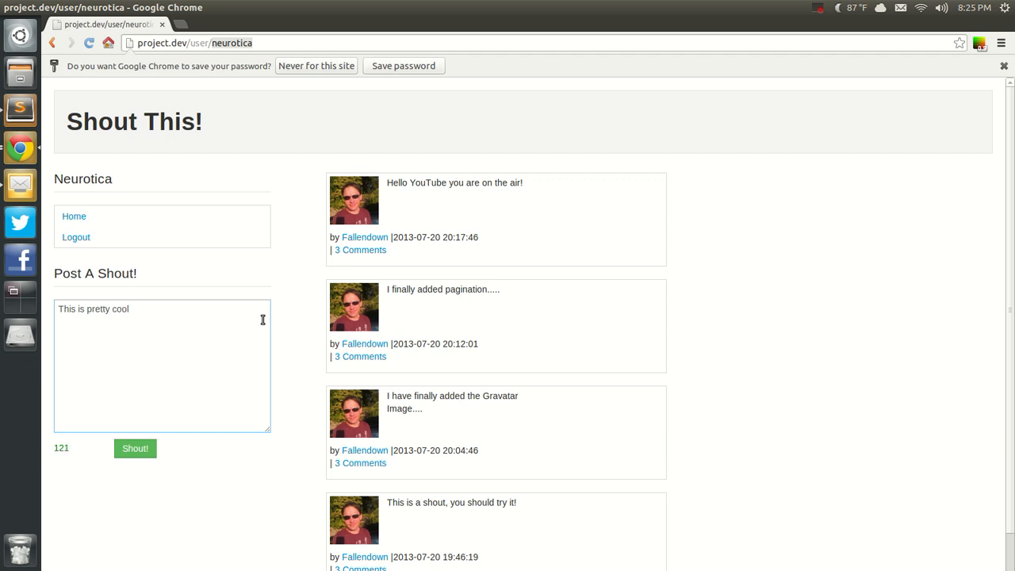
{"action": "type", "text": "!"}
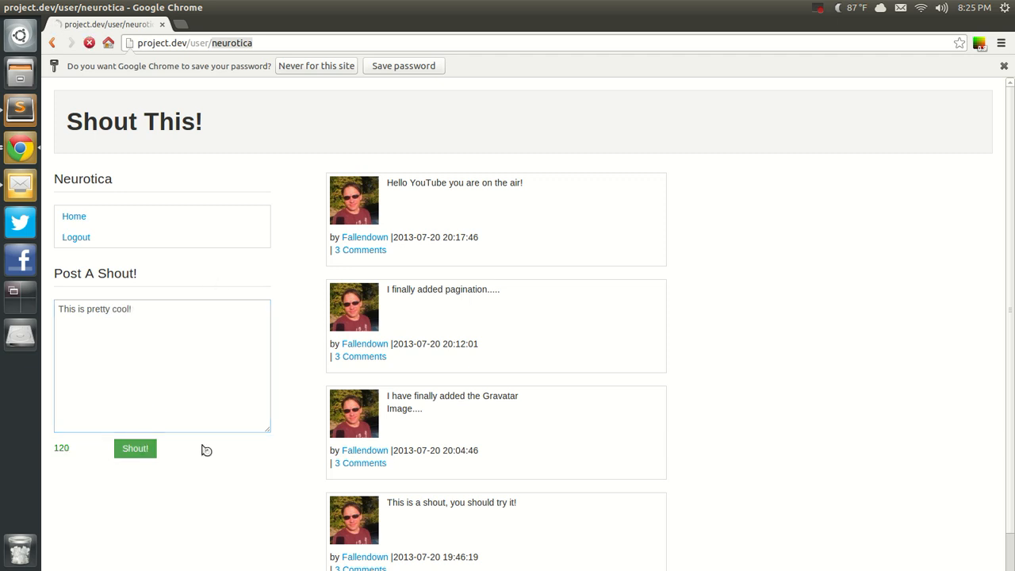
{"action": "left_click", "coordinate": [135, 449]}
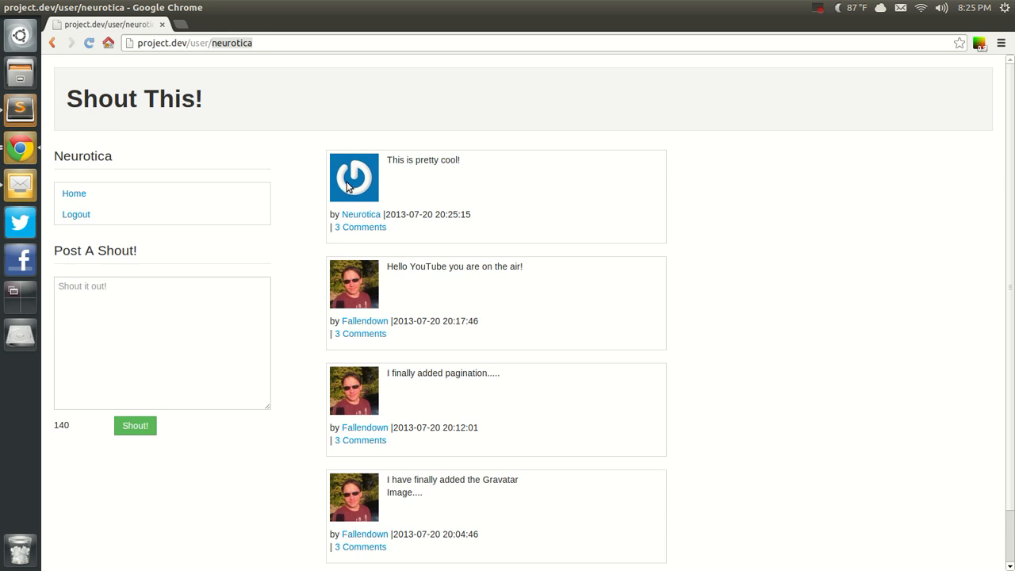
{"action": "mouse_move", "coordinate": [360, 188]}
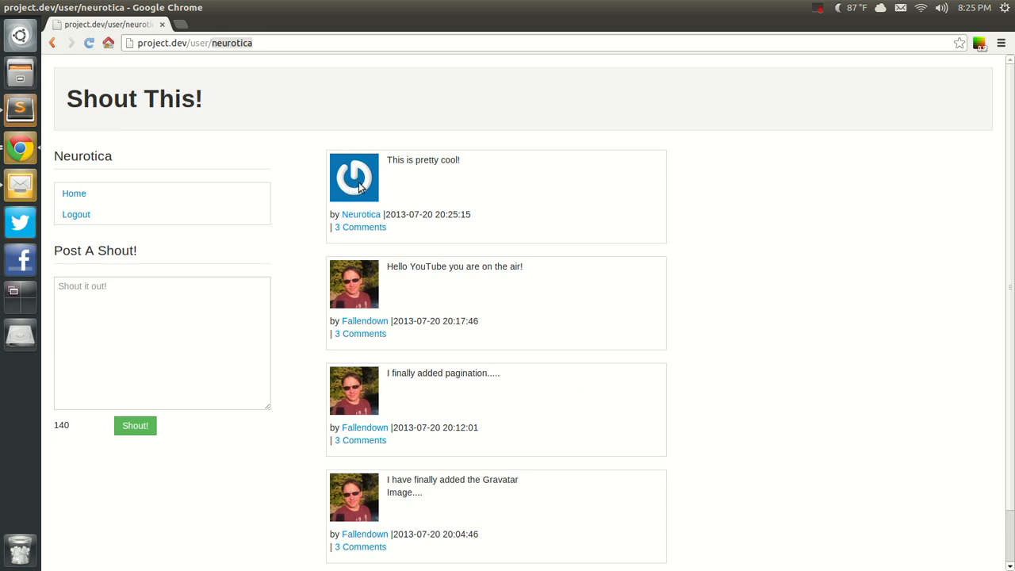
{"action": "mouse_move", "coordinate": [388, 164]}
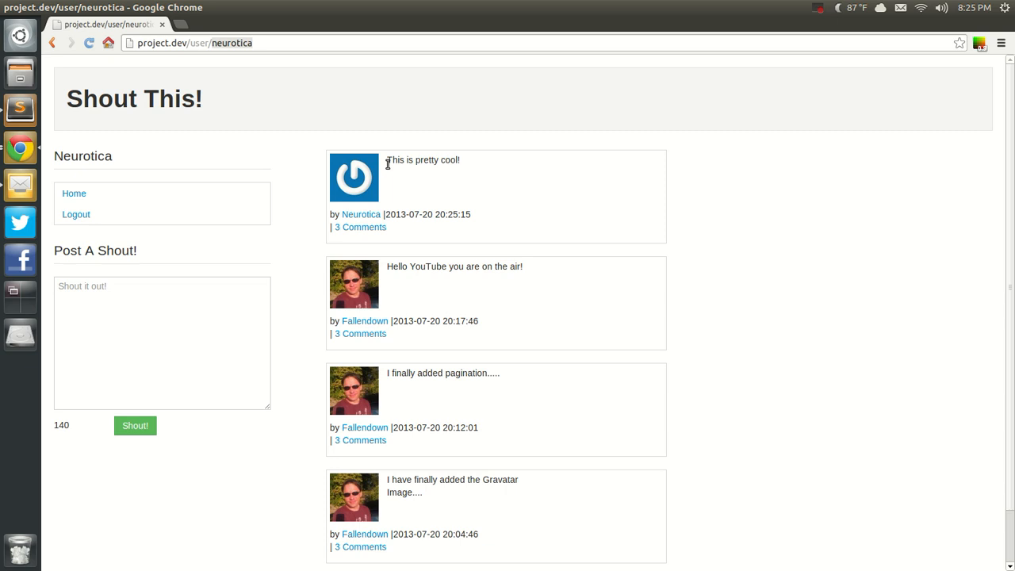
{"action": "mouse_move", "coordinate": [361, 214]}
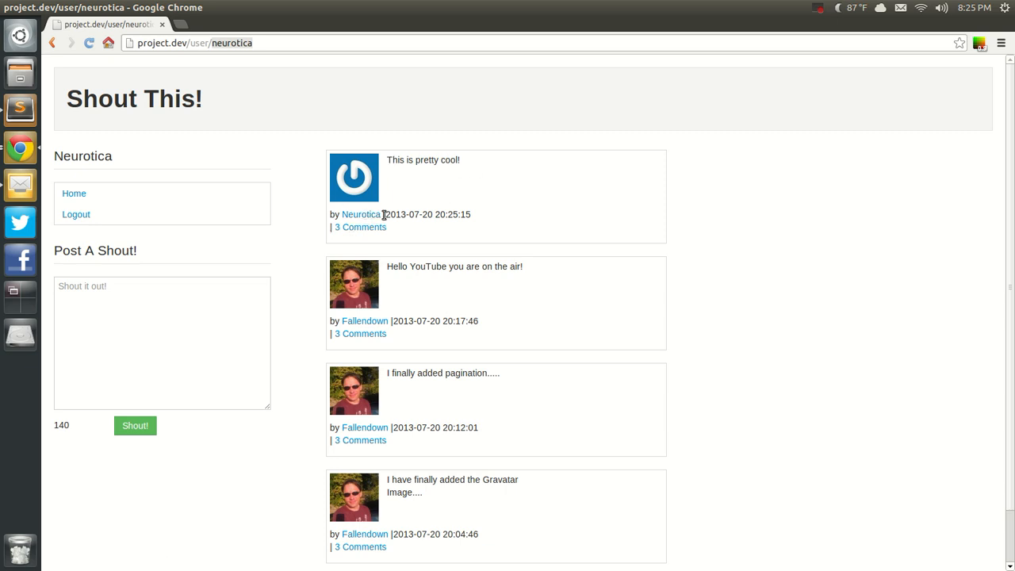
{"action": "double_click", "coordinate": [401, 214]}
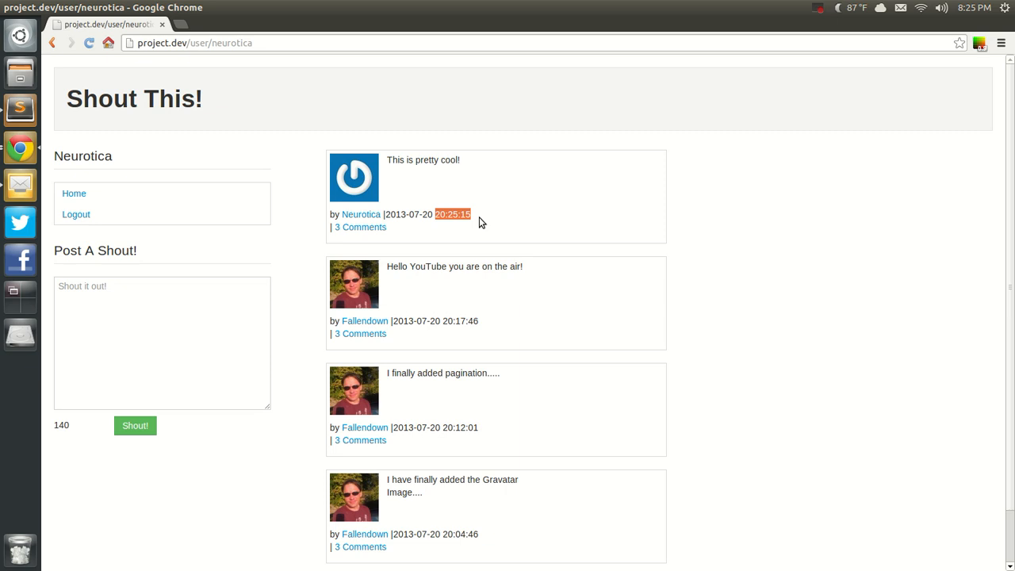
{"action": "mouse_move", "coordinate": [201, 398]}
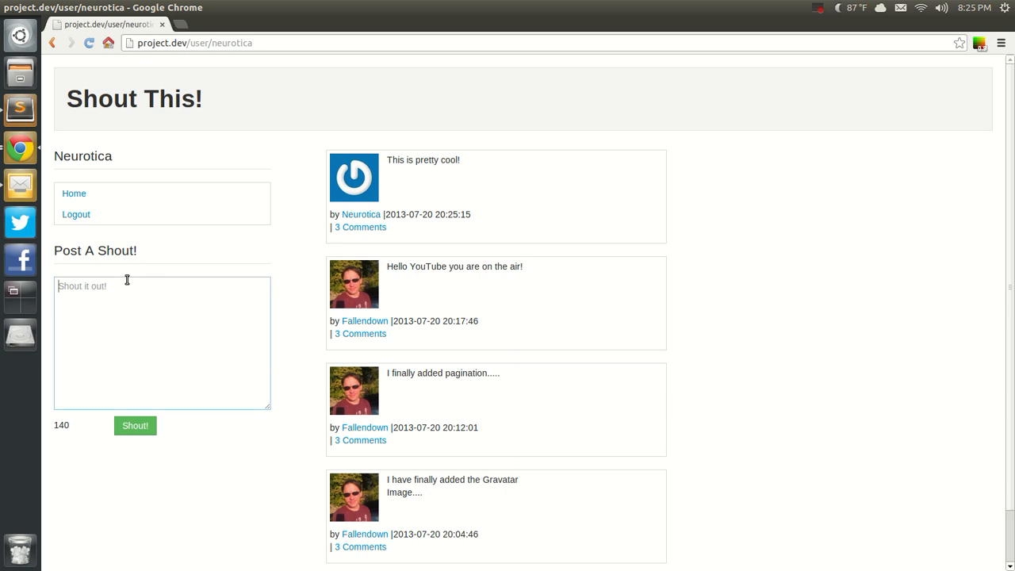
Type 'This is another cool post' in the shout box and publish it.
{"action": "type", "text": "T"}
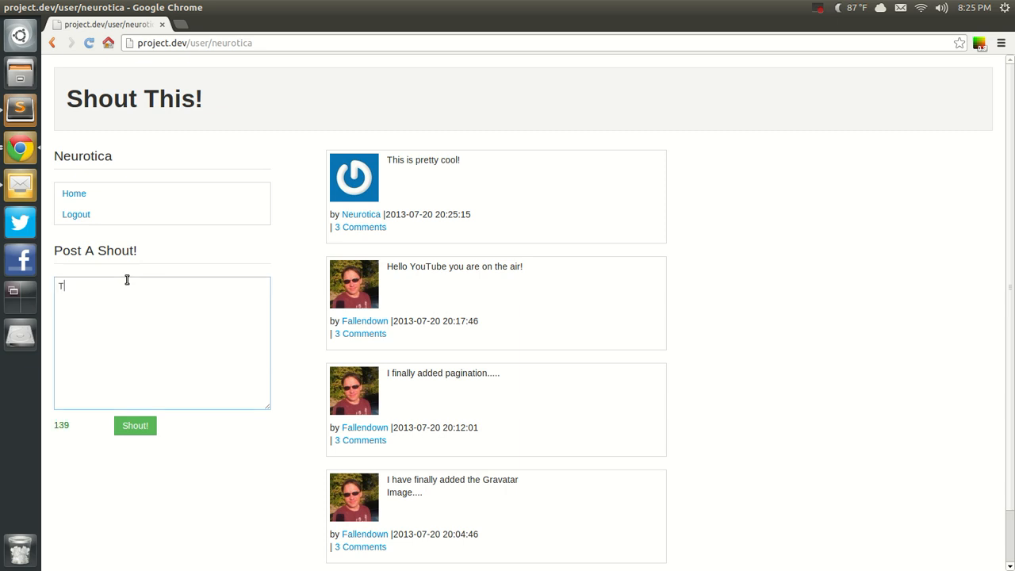
{"action": "type", "text": "his is a"}
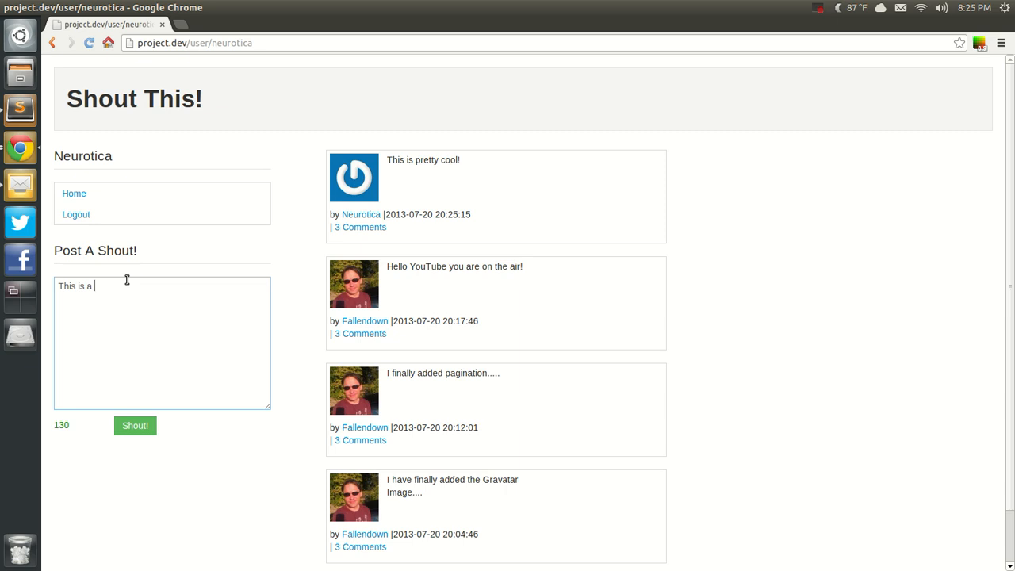
{"action": "type", "text": "nother"}
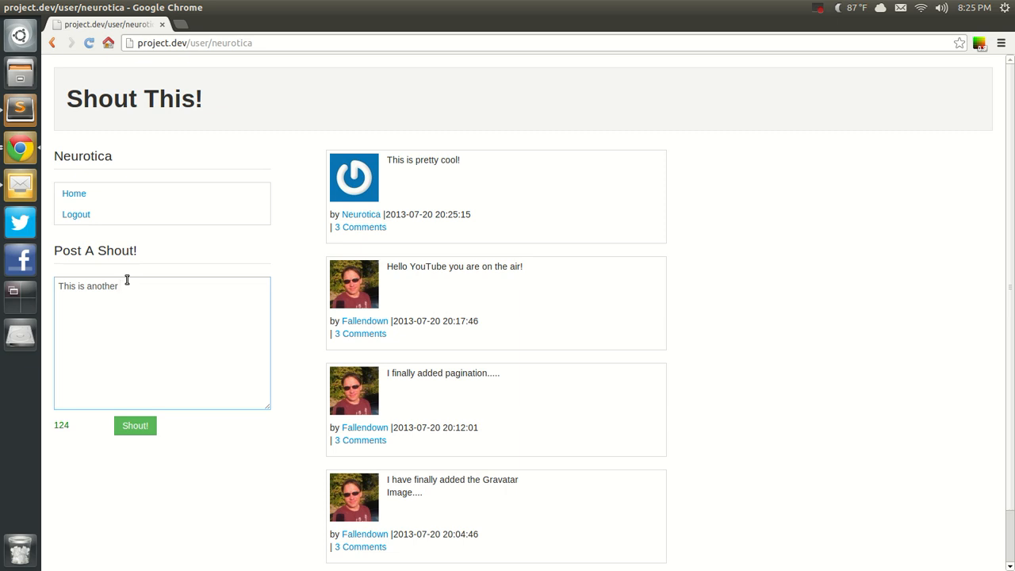
{"action": "type", "text": "cool post"}
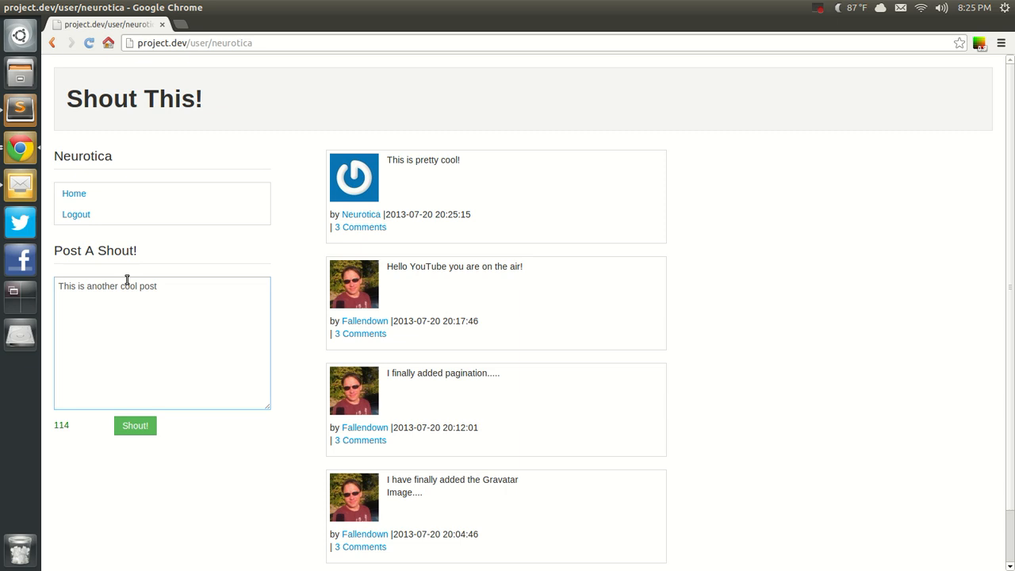
{"action": "left_click", "coordinate": [135, 426]}
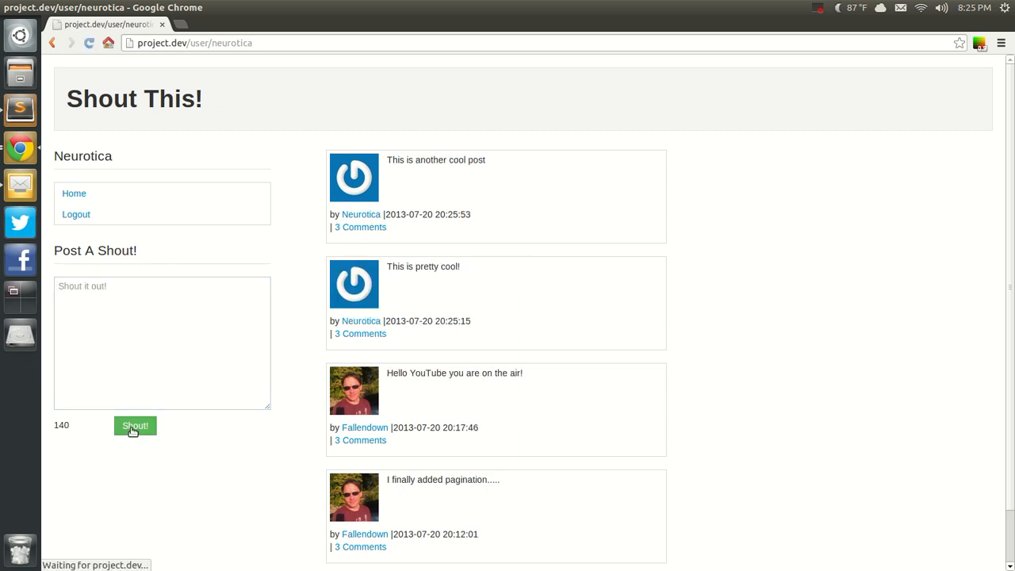
{"action": "left_click", "coordinate": [135, 426]}
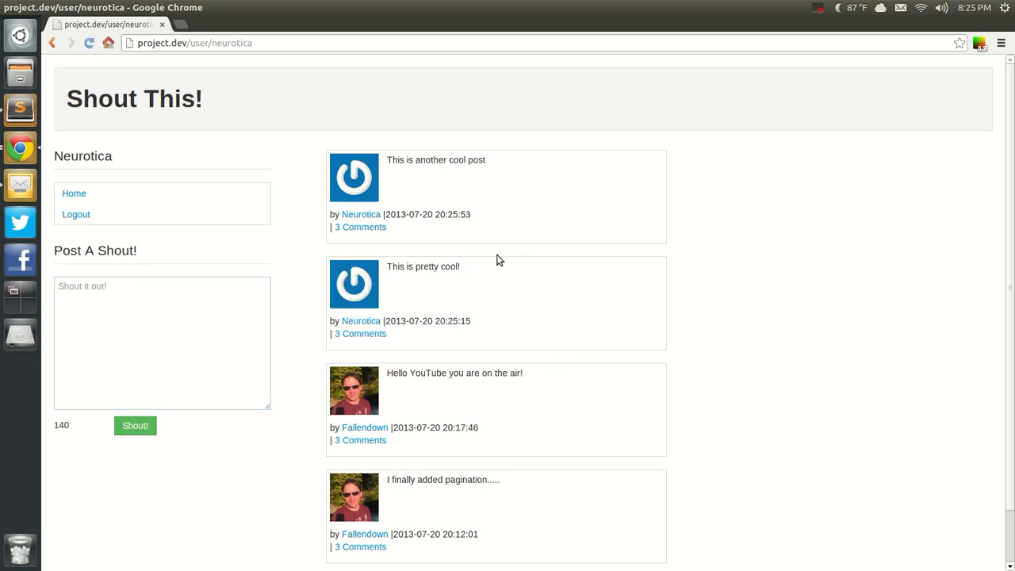
{"action": "mouse_move", "coordinate": [360, 228]}
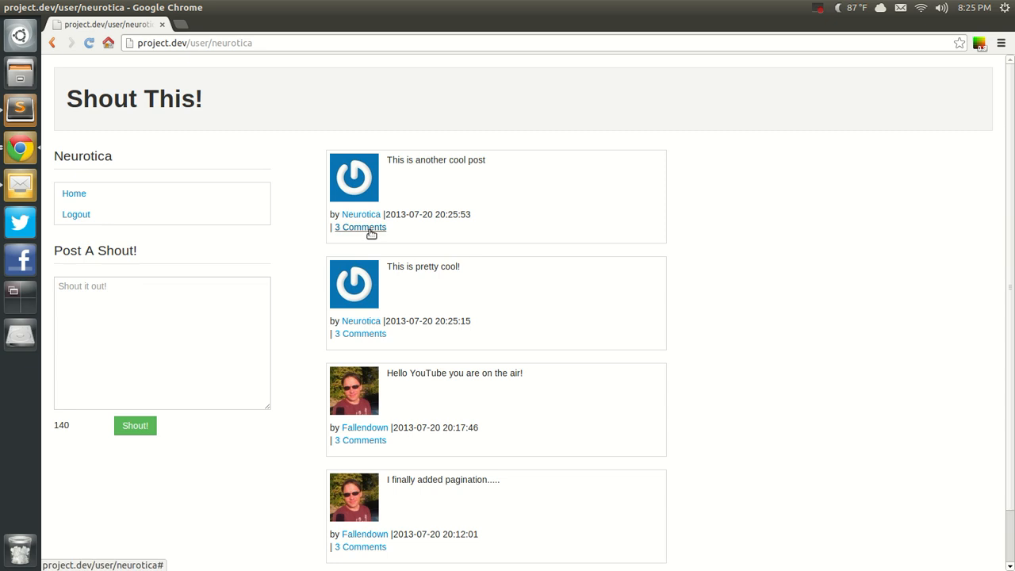
{"action": "mouse_move", "coordinate": [383, 166]}
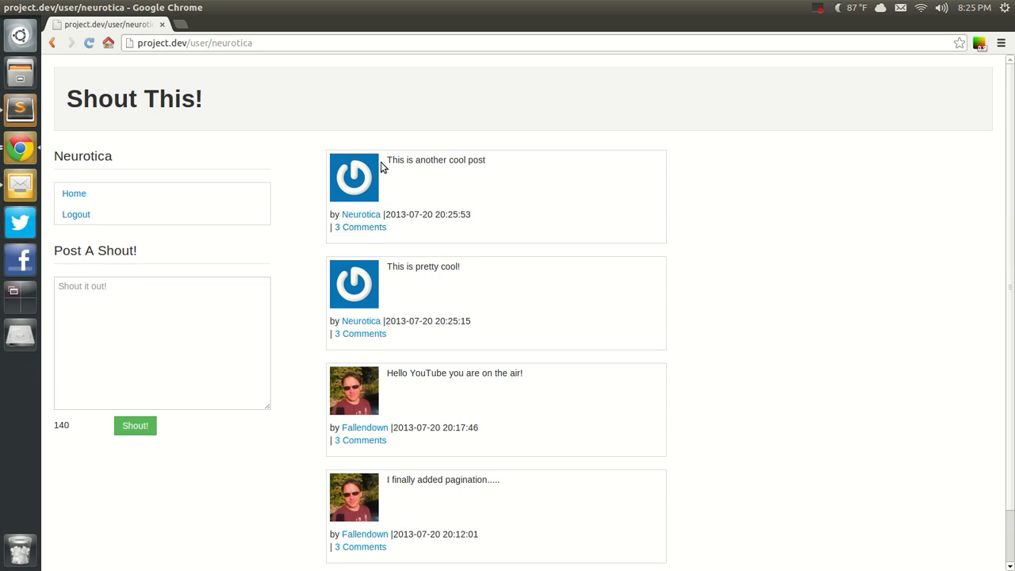
{"action": "mouse_move", "coordinate": [360, 228]}
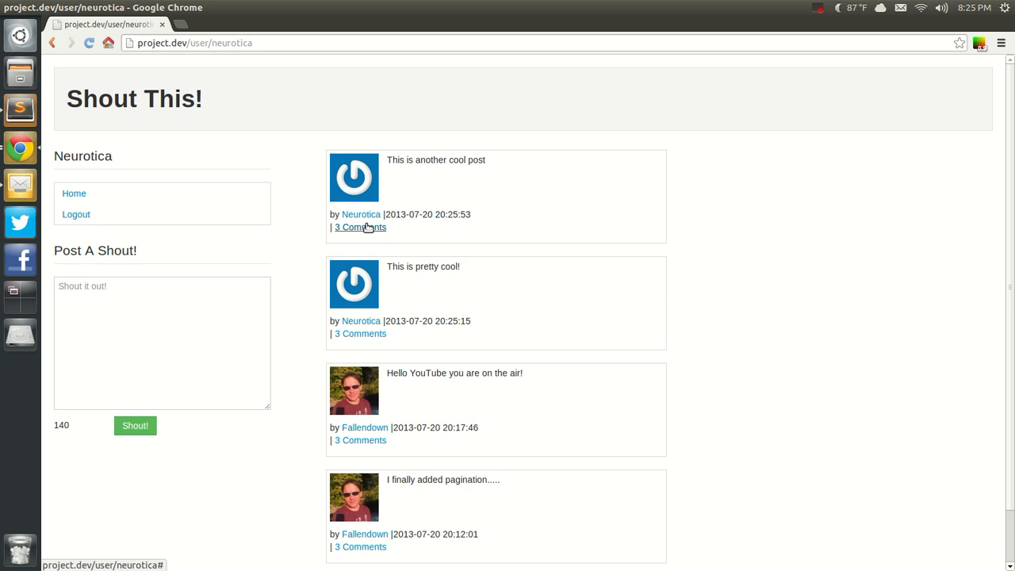